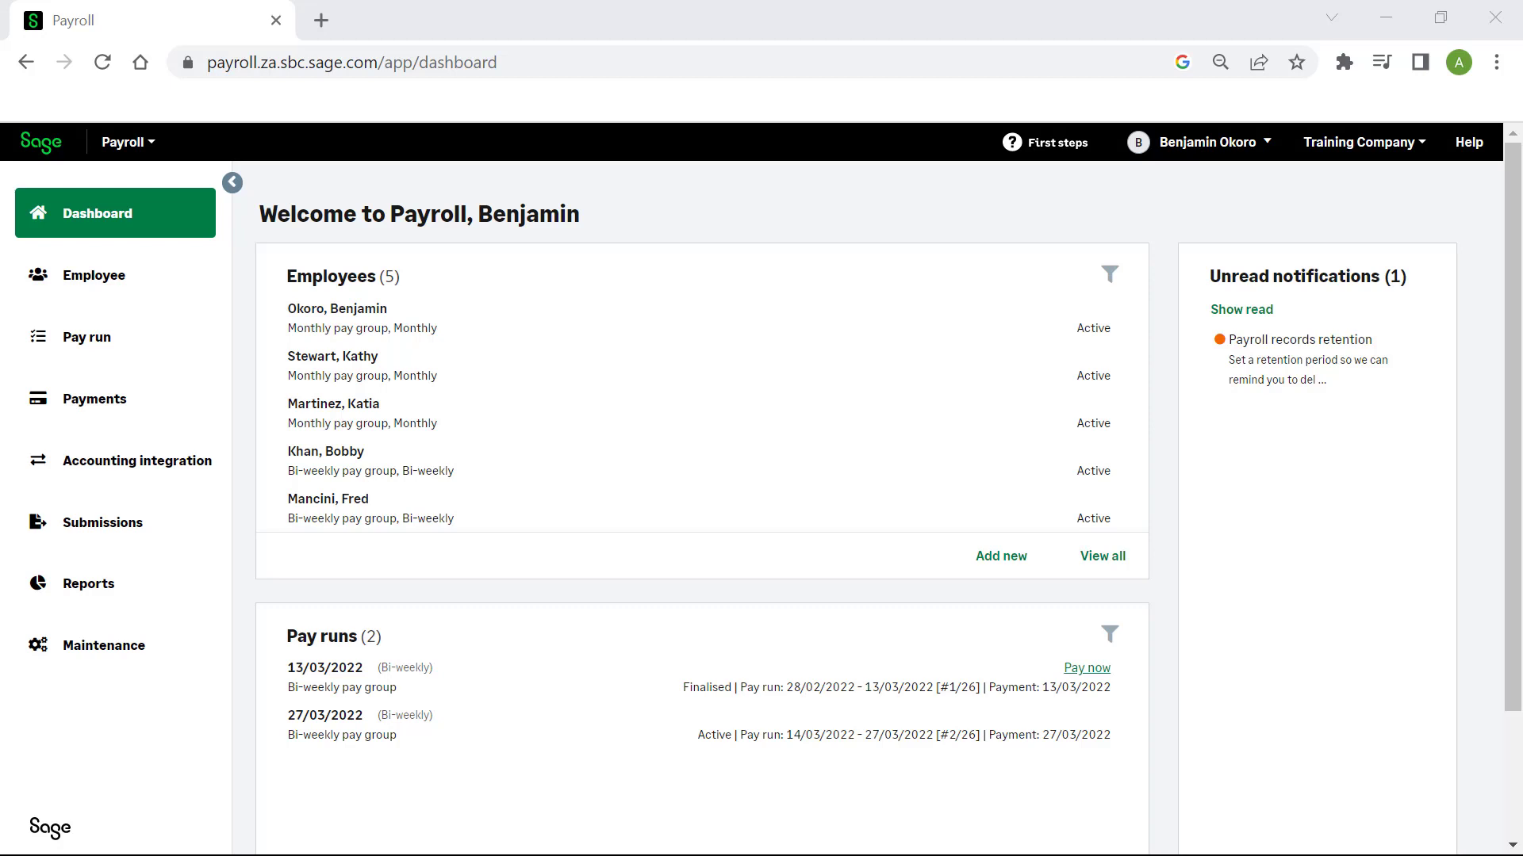
Go to Maintenance and enter the Accounting integration setup
click(105, 645)
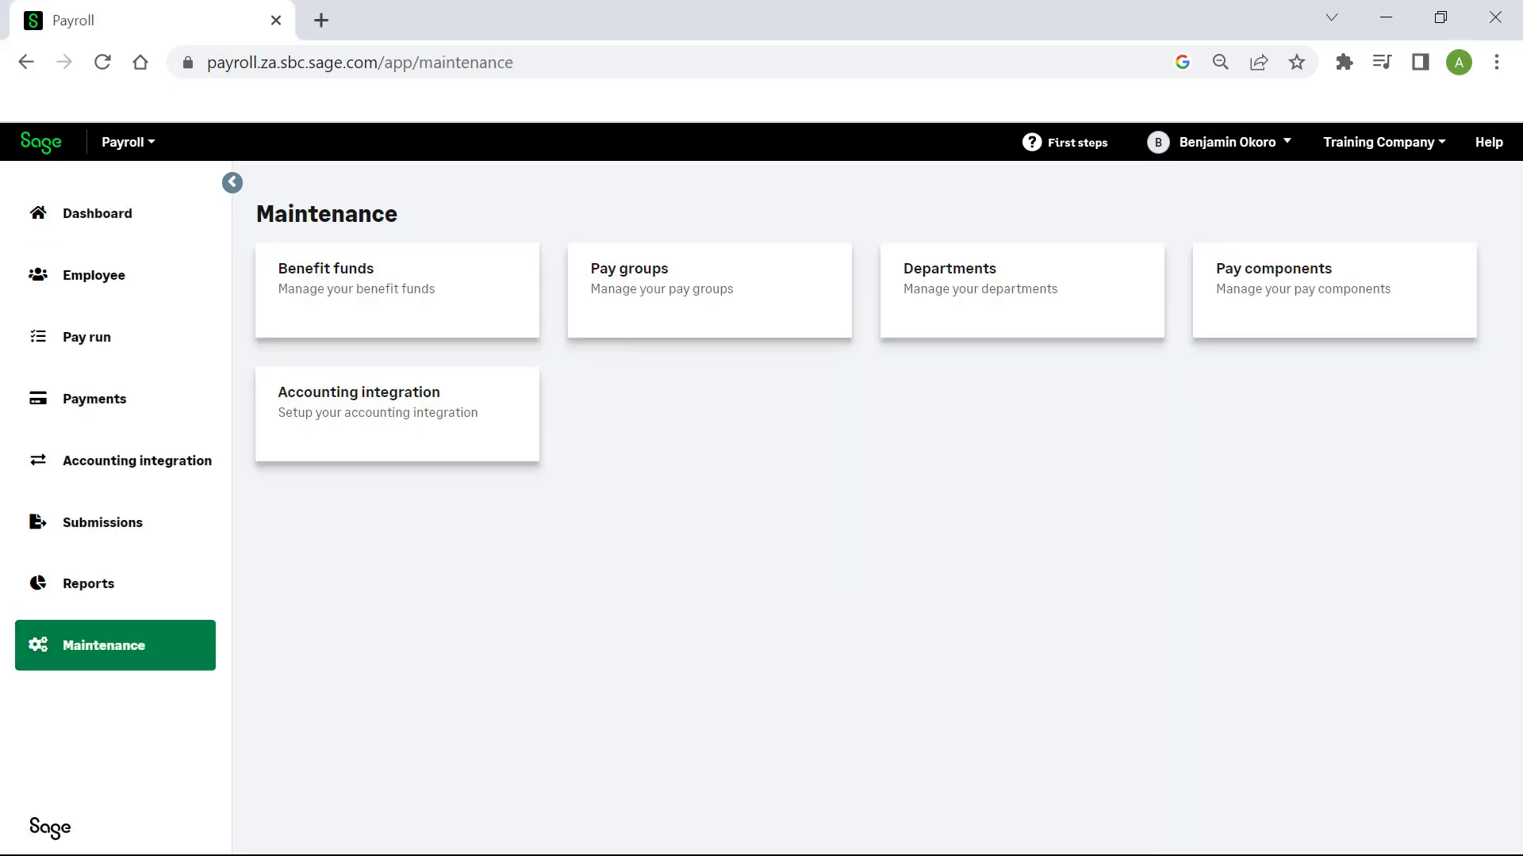
mouse_move(396, 414)
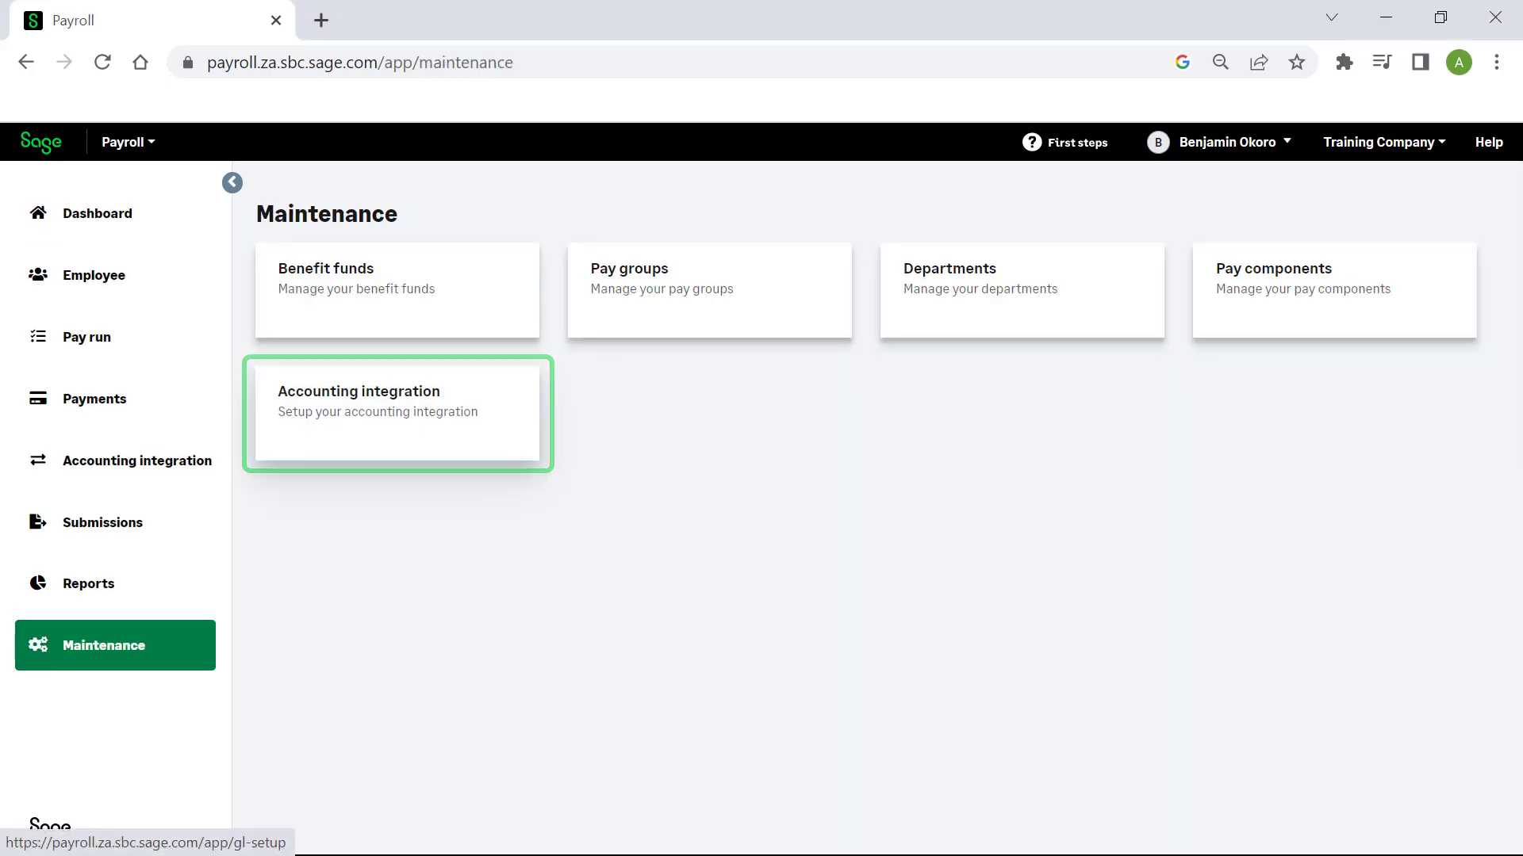
click(397, 412)
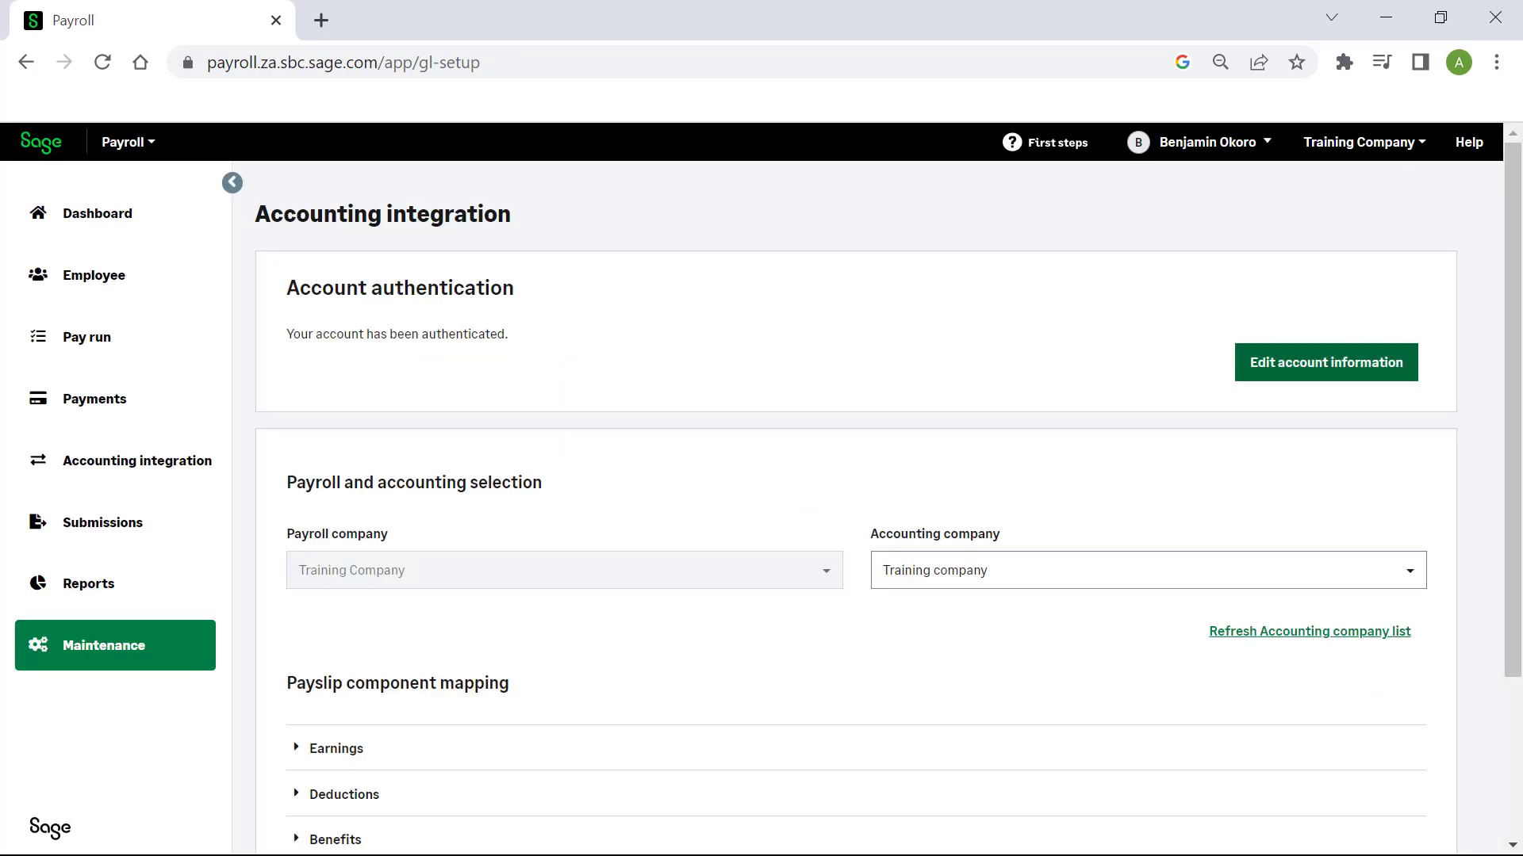
Edit the account information and keep Training company as the accounting company
click(1322, 362)
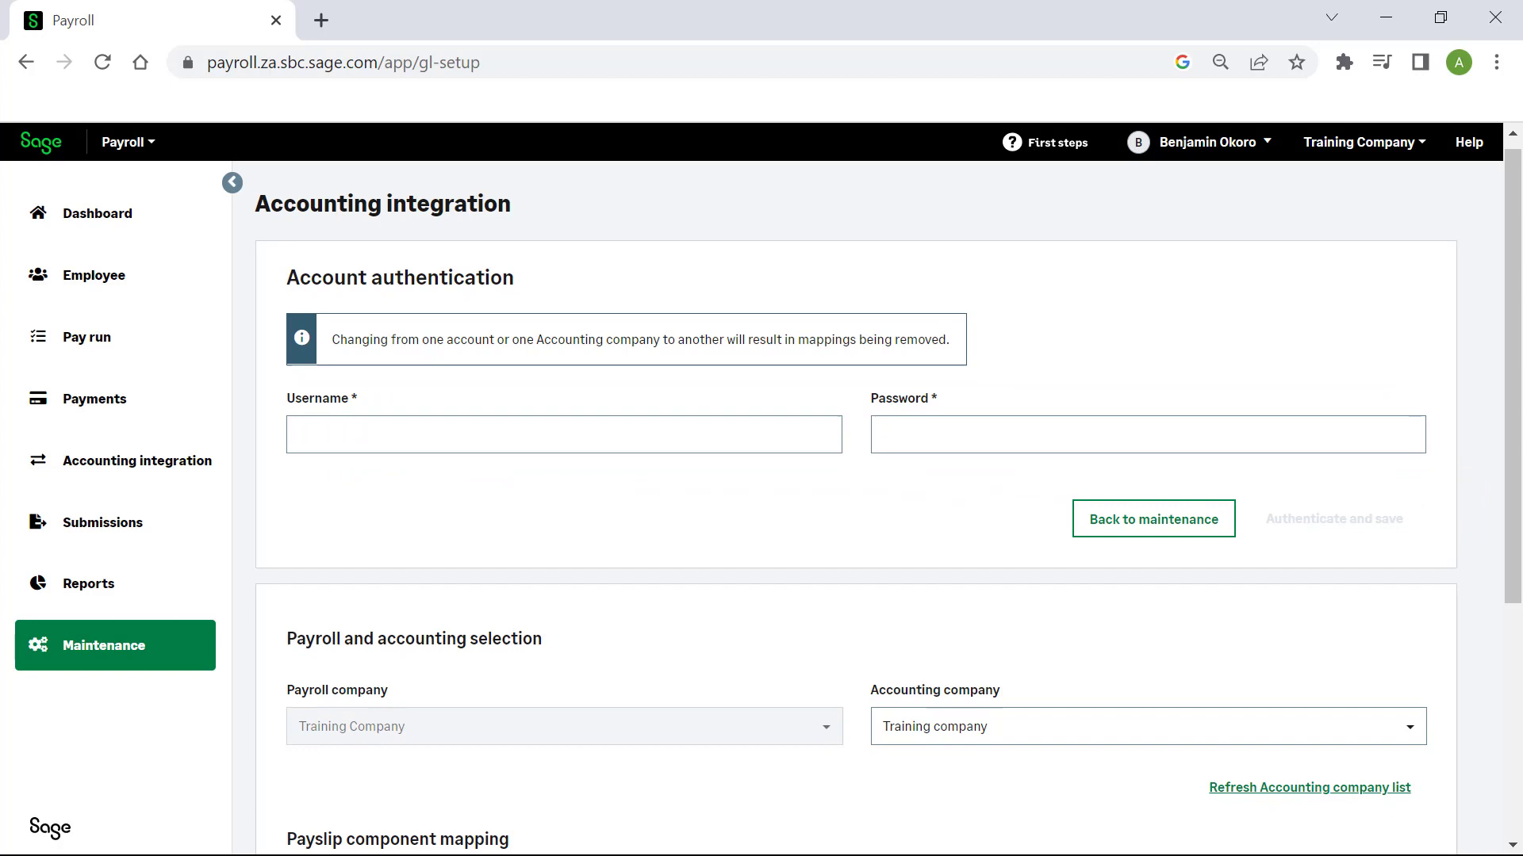
scroll(down, 3)
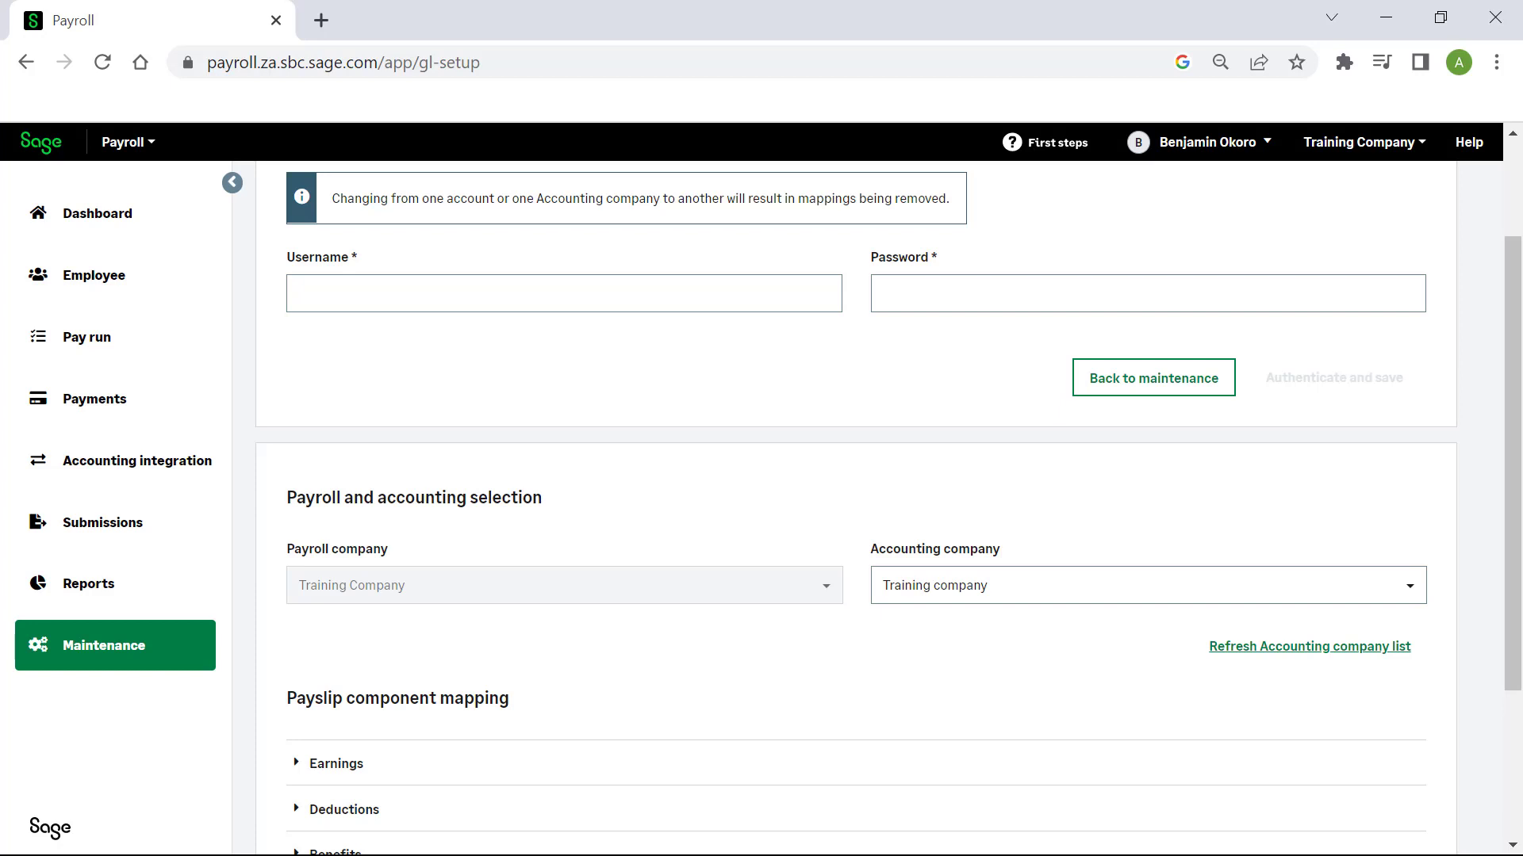
click(1146, 585)
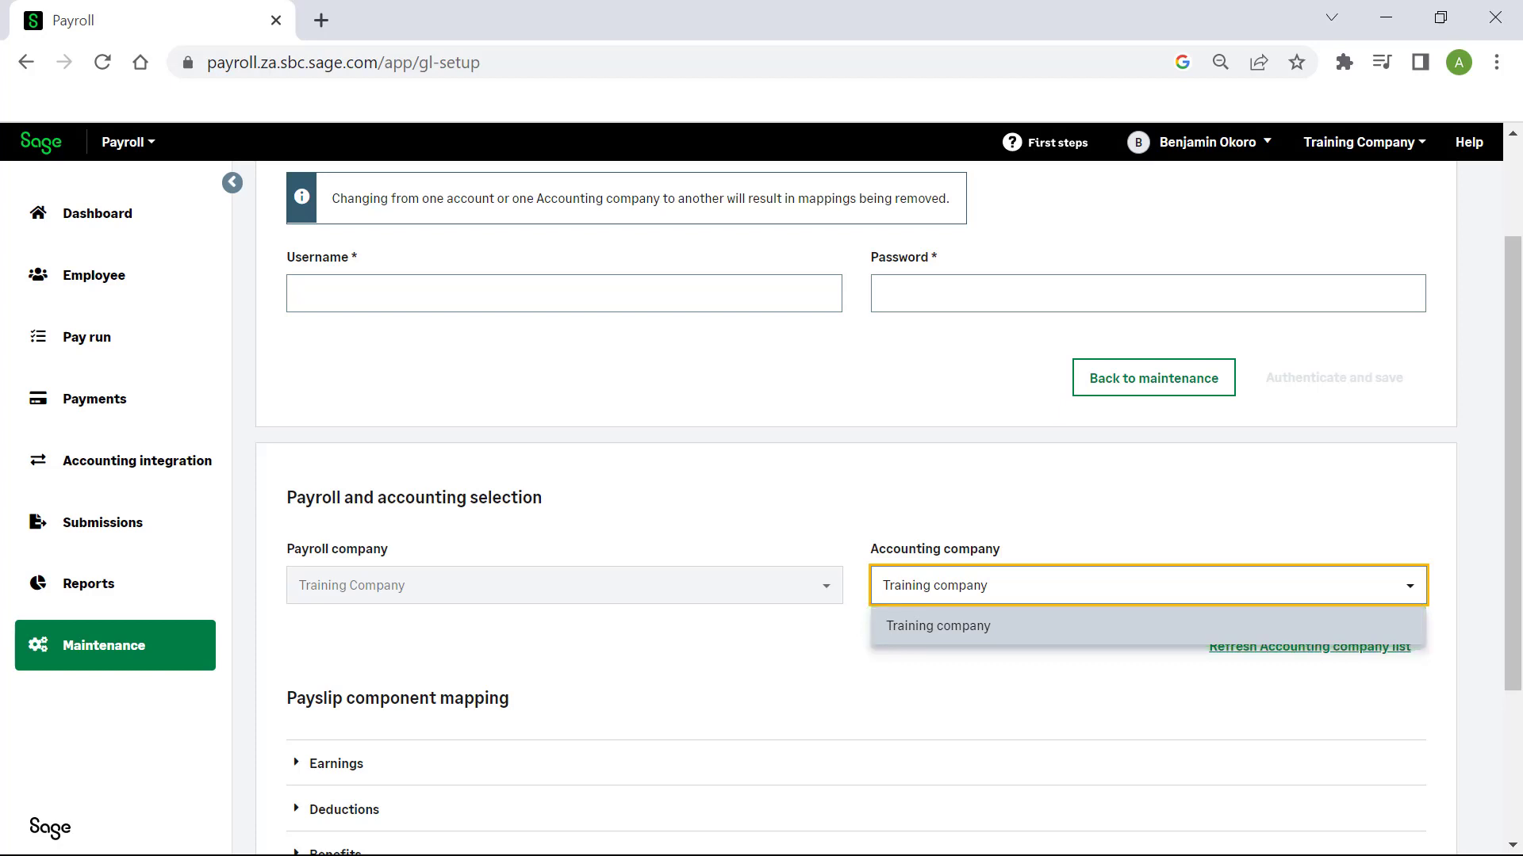
click(938, 625)
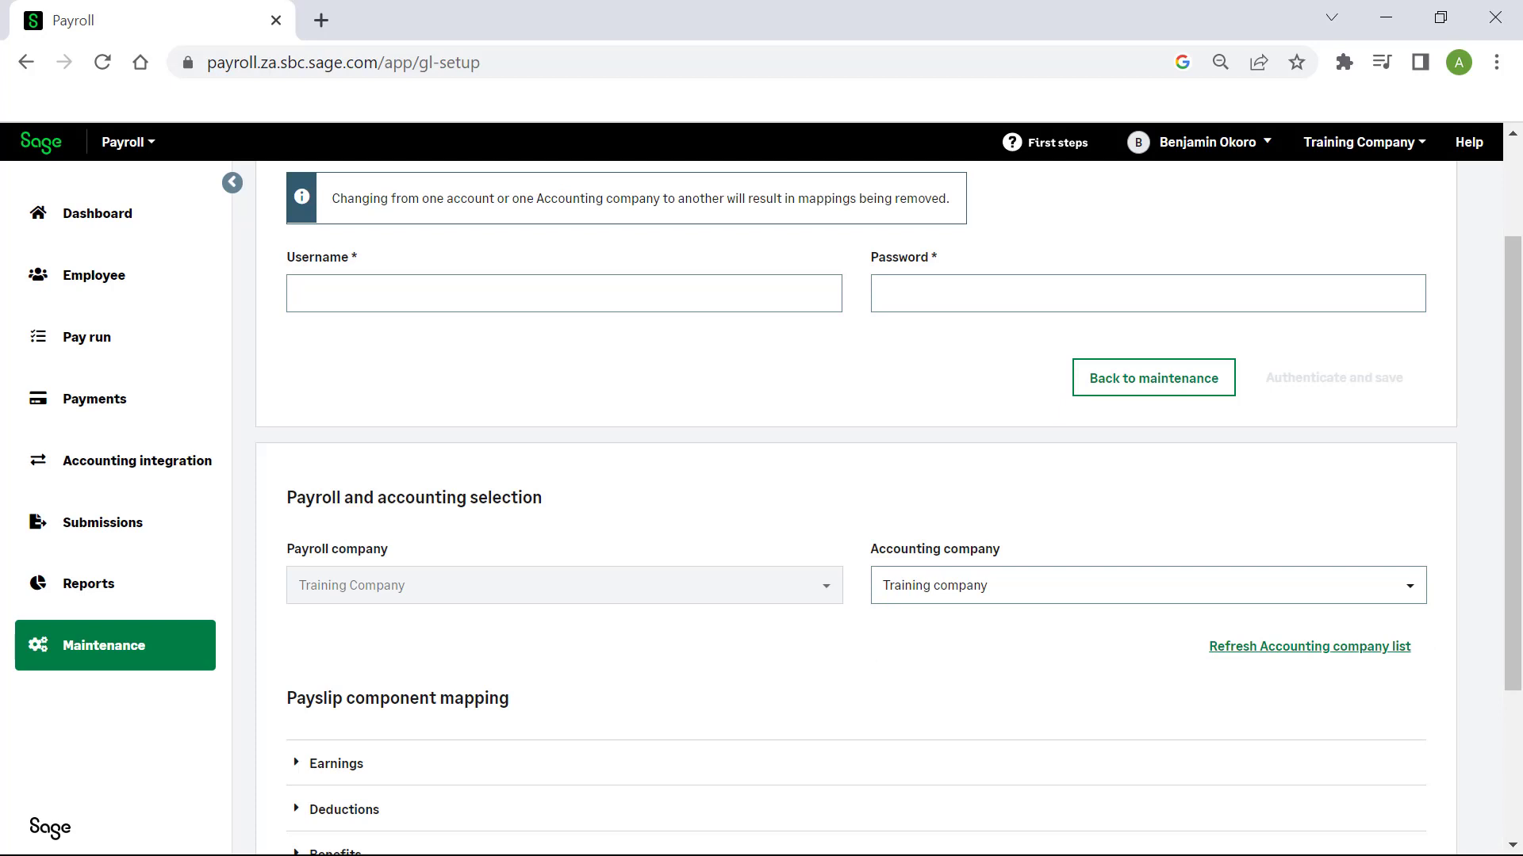
scroll(down, 3)
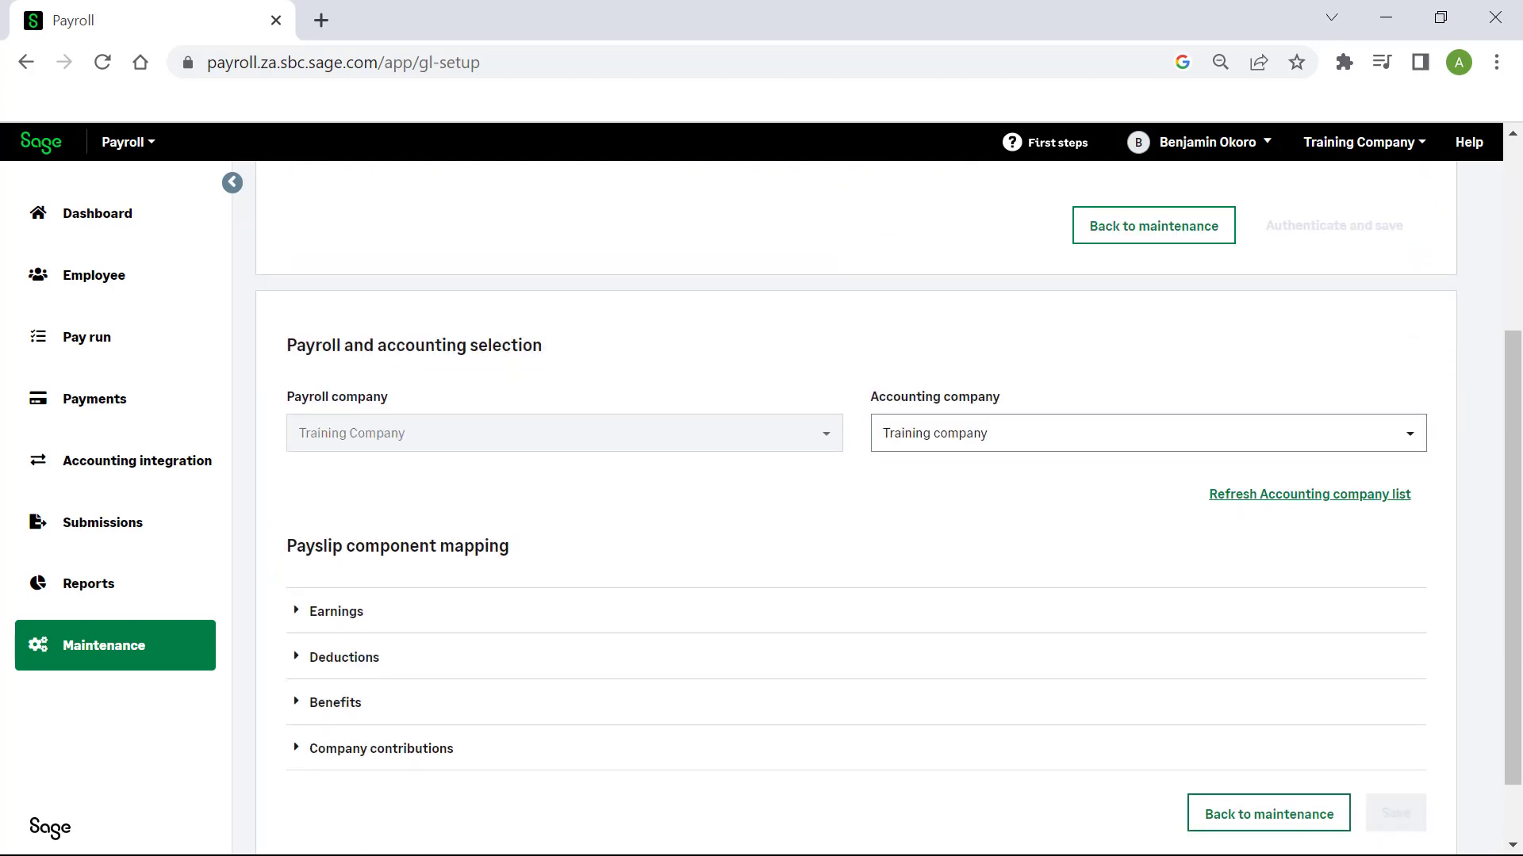
Expand Earnings and map Basic Salary and an overtime earning to Salaries & Wages expense
click(337, 611)
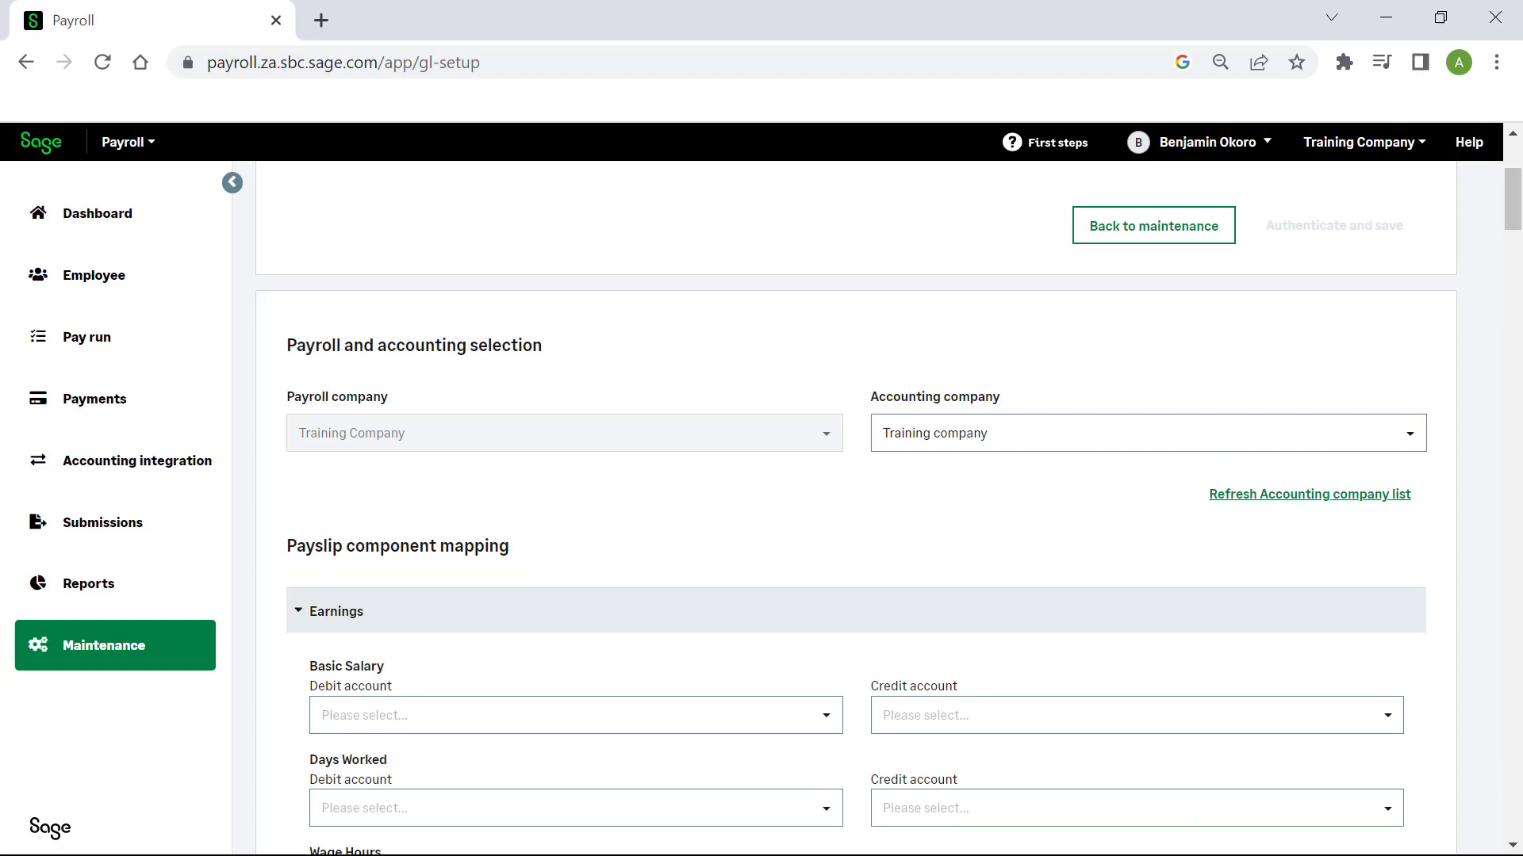
scroll(down, 3)
text(salaries)
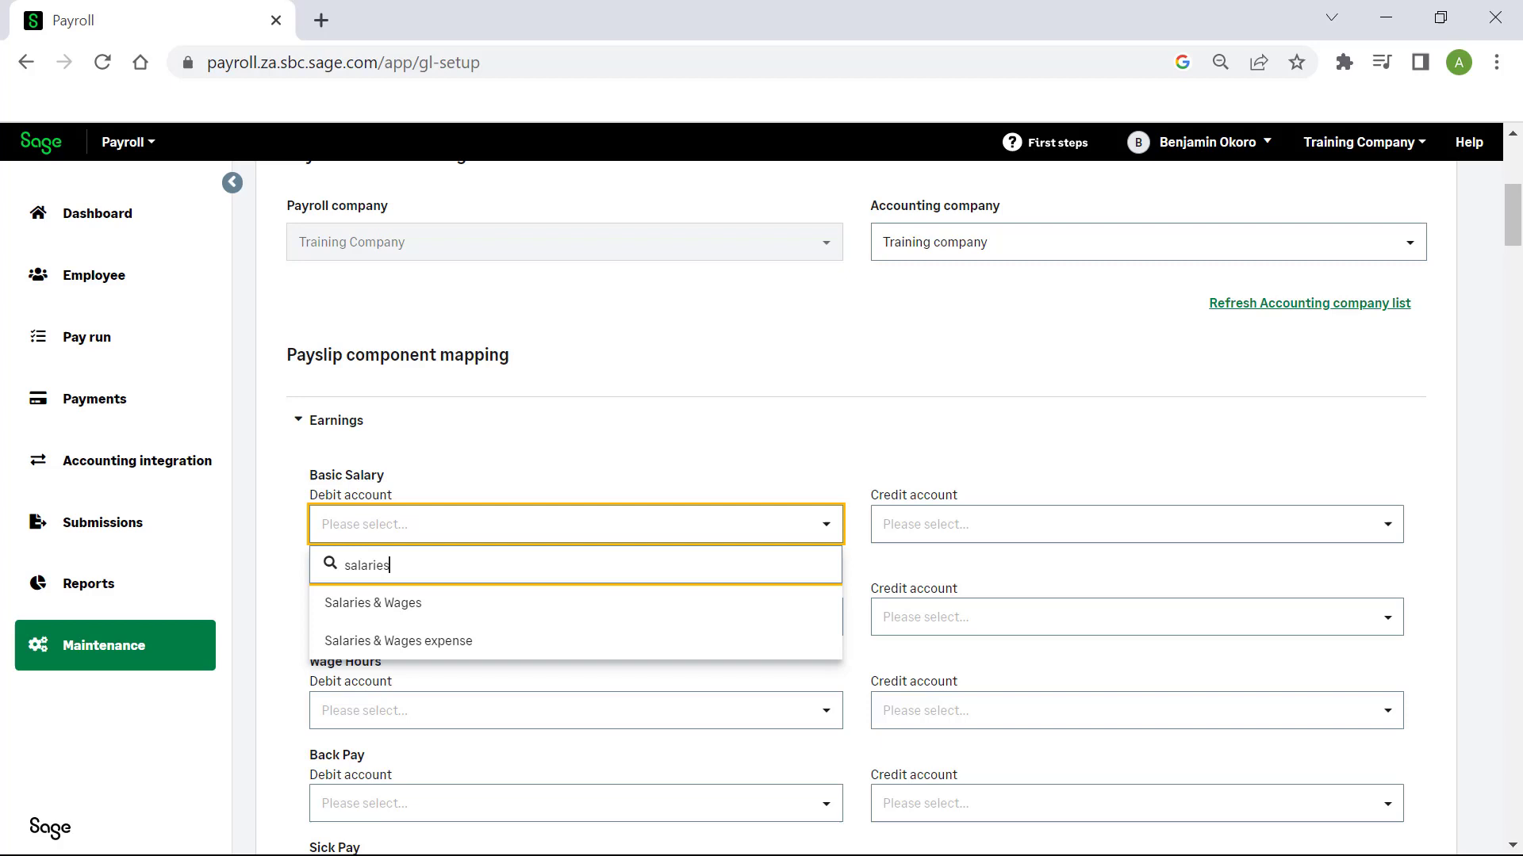
click(397, 640)
text(sa)
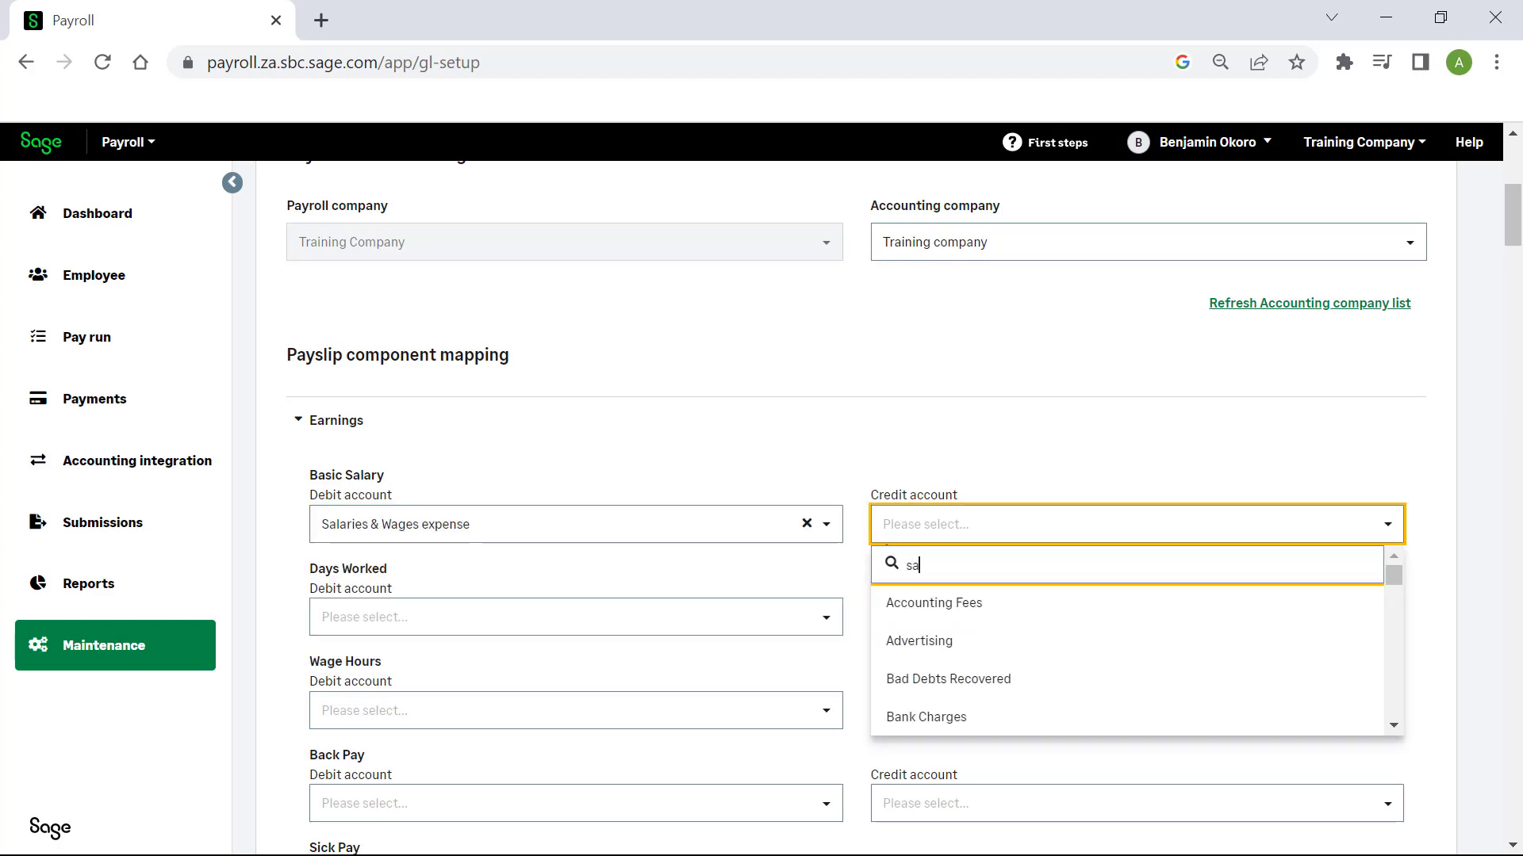
text(lary)
click(576, 709)
text(salaries)
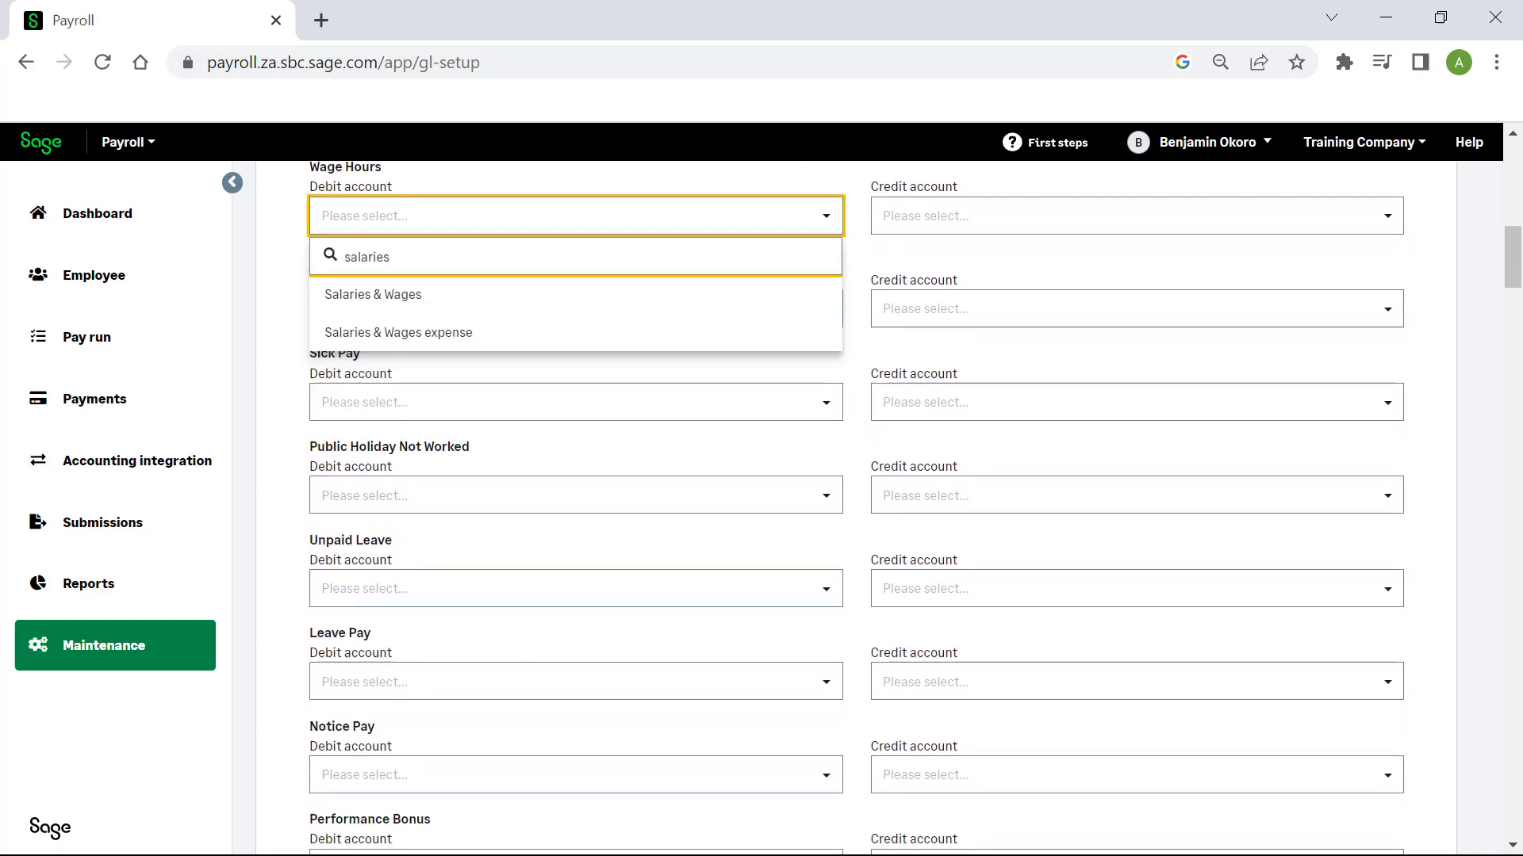
scroll(down, 3)
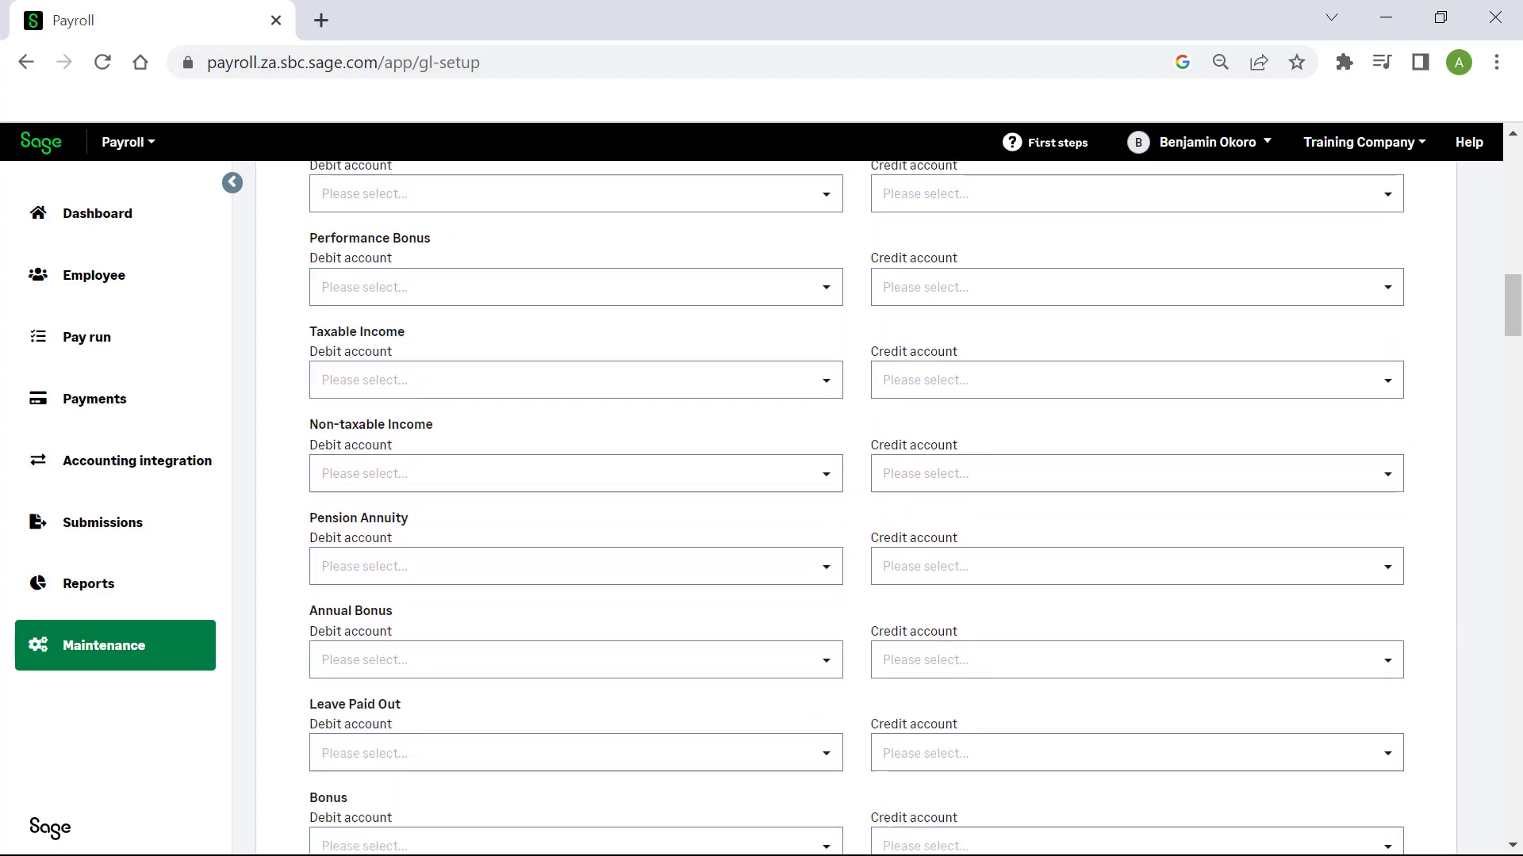
scroll(down, 3)
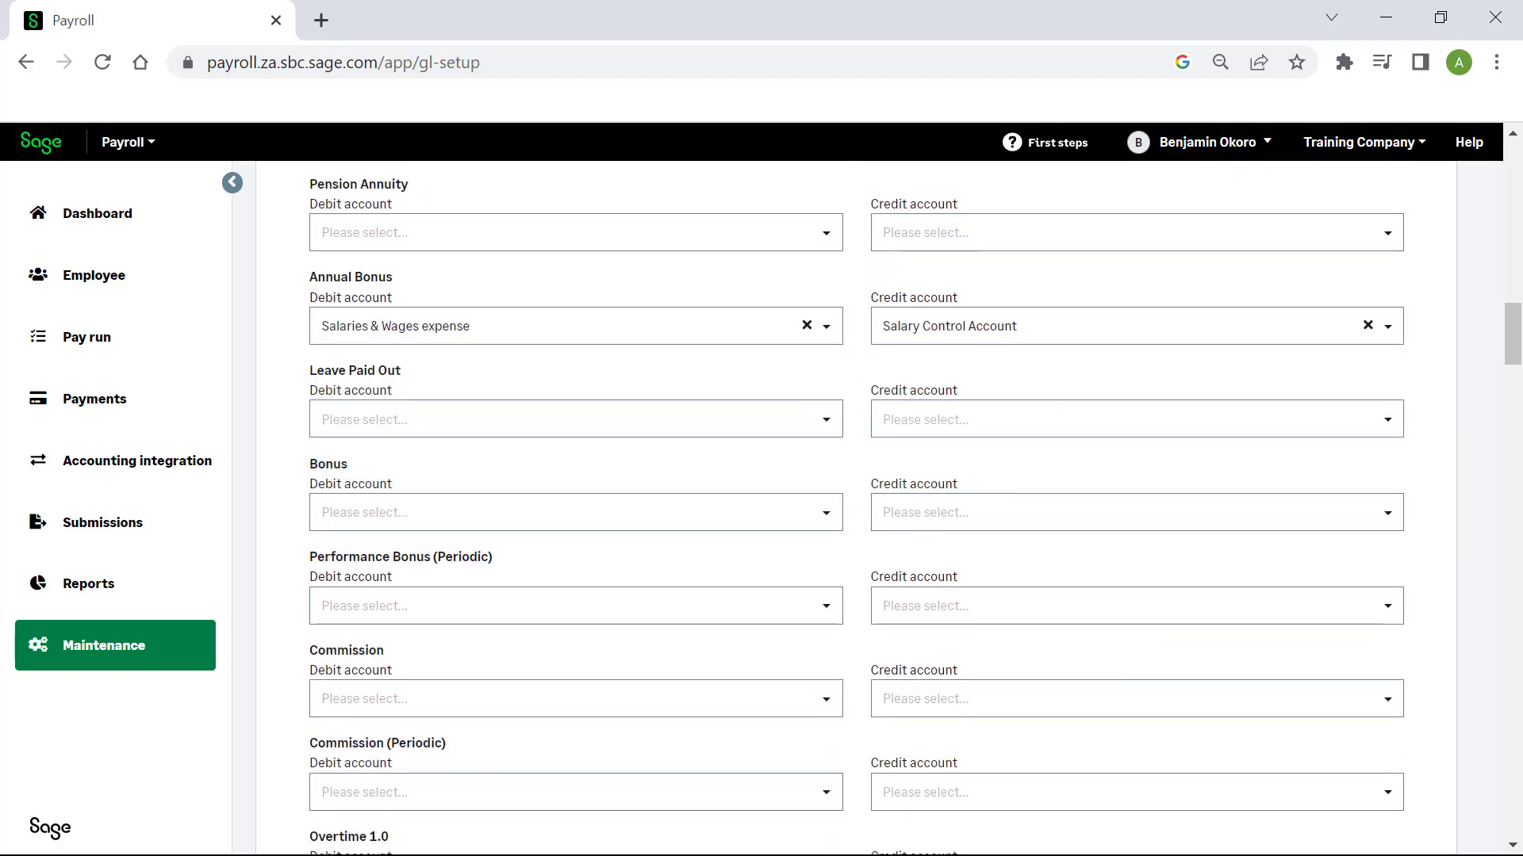
scroll(down, 3)
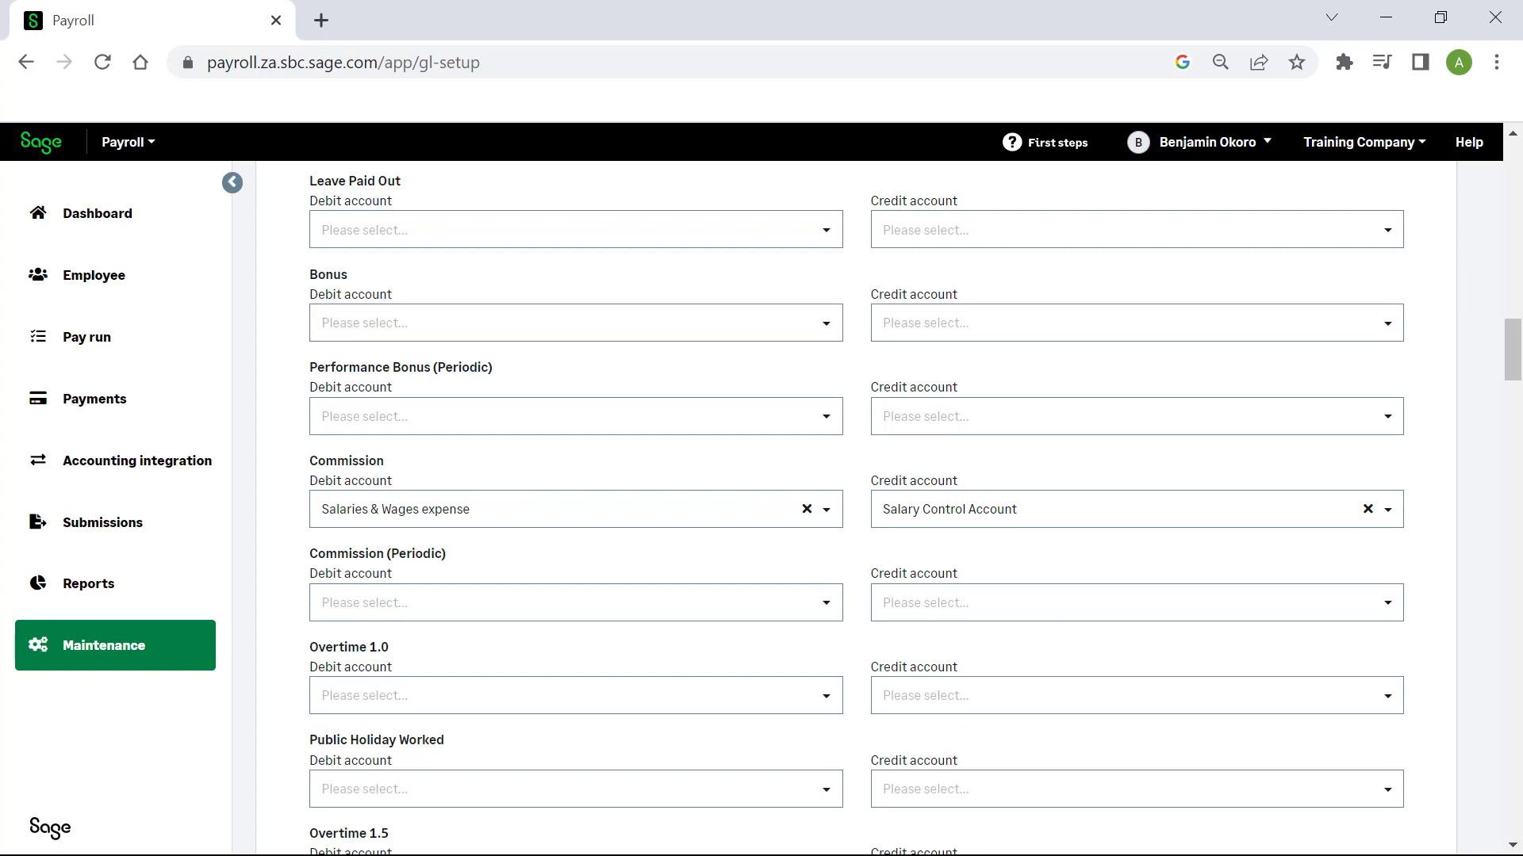
scroll(down, 3)
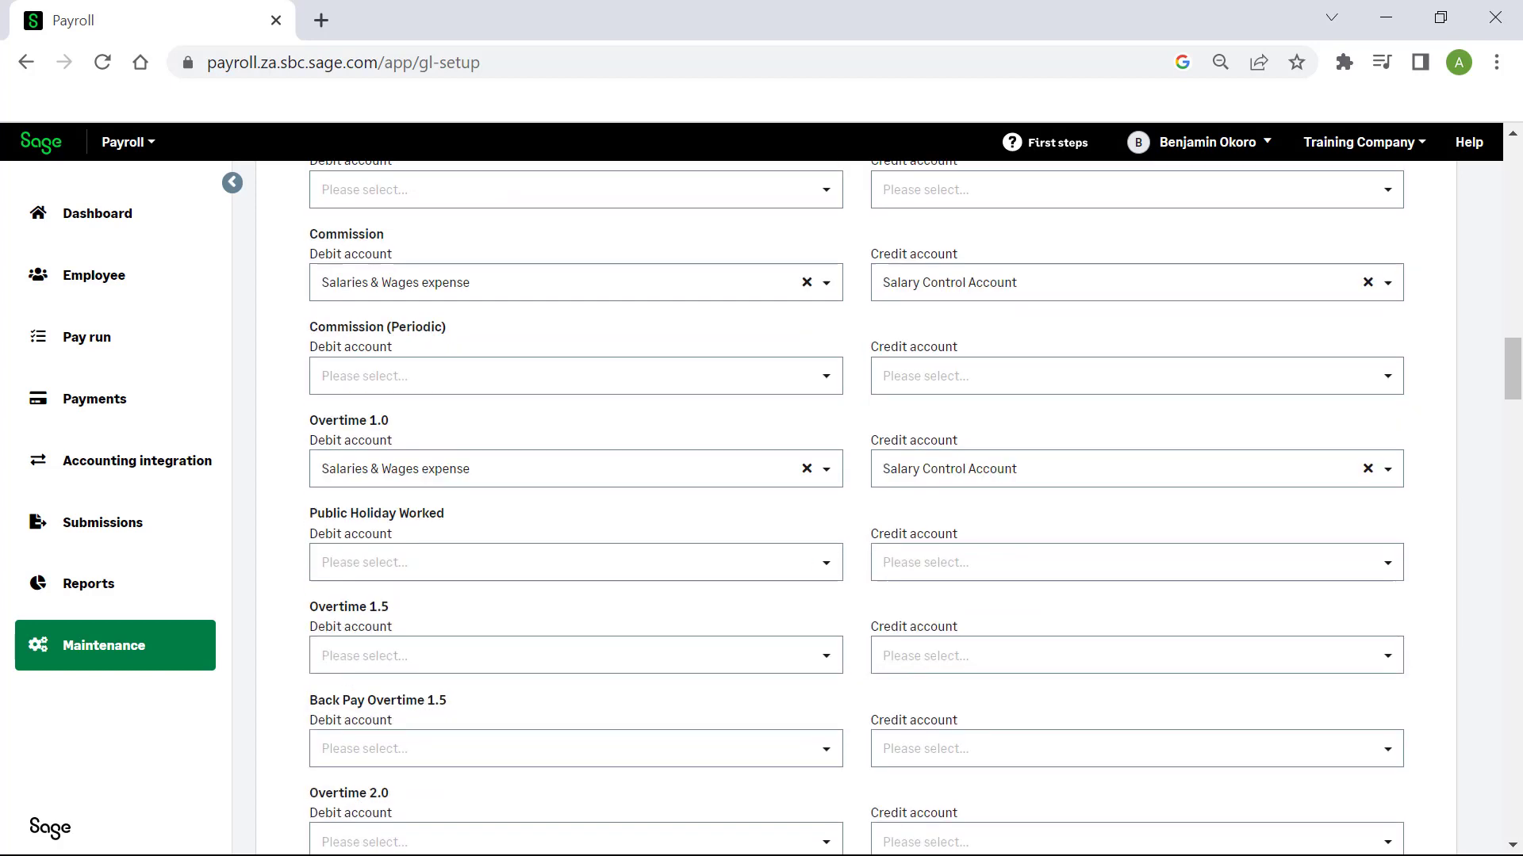
click(574, 655)
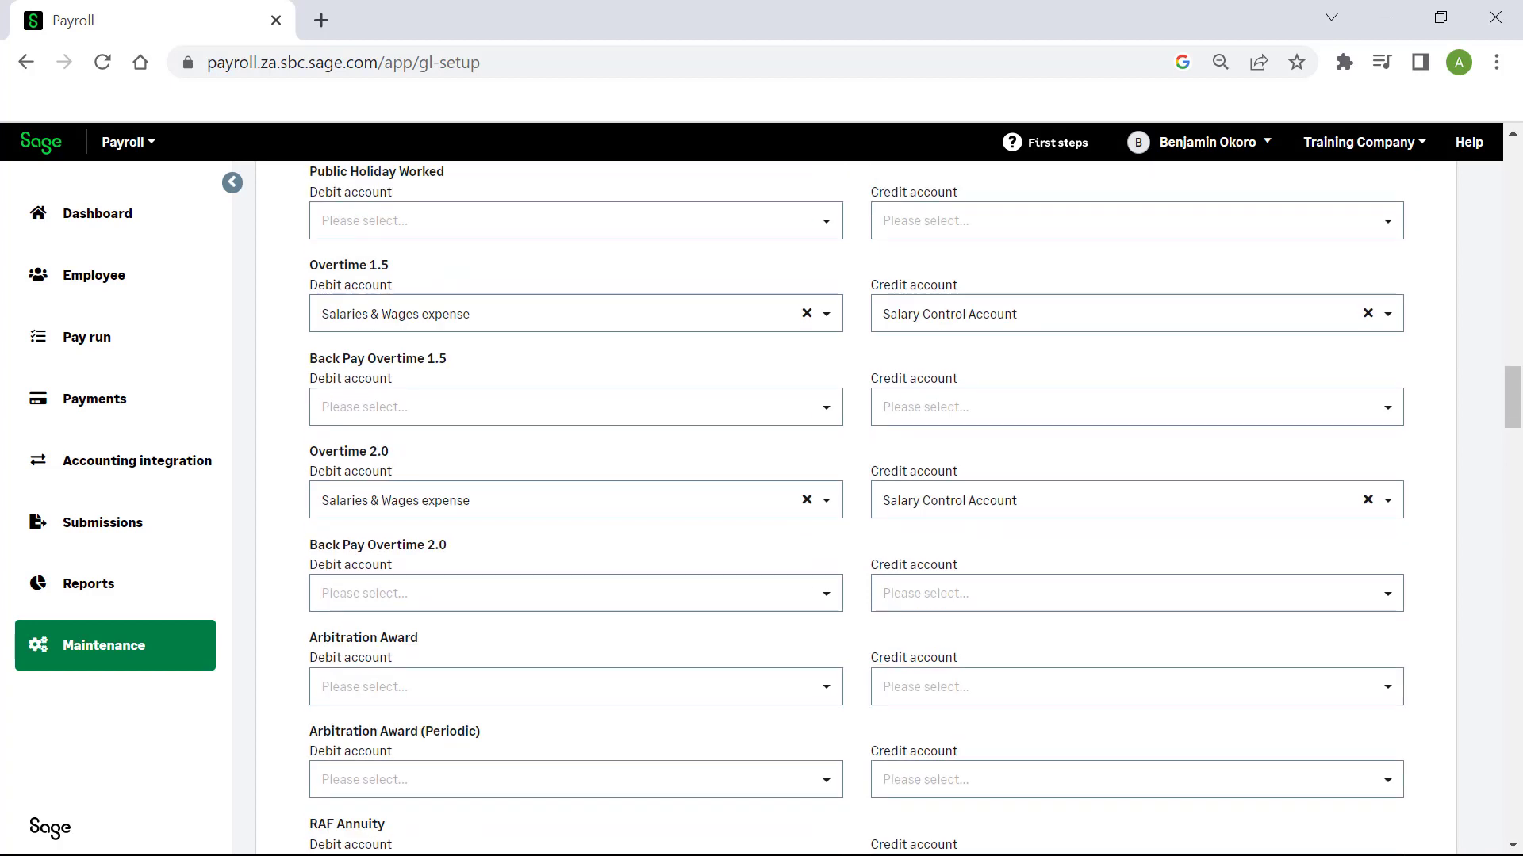
scroll(down, 3)
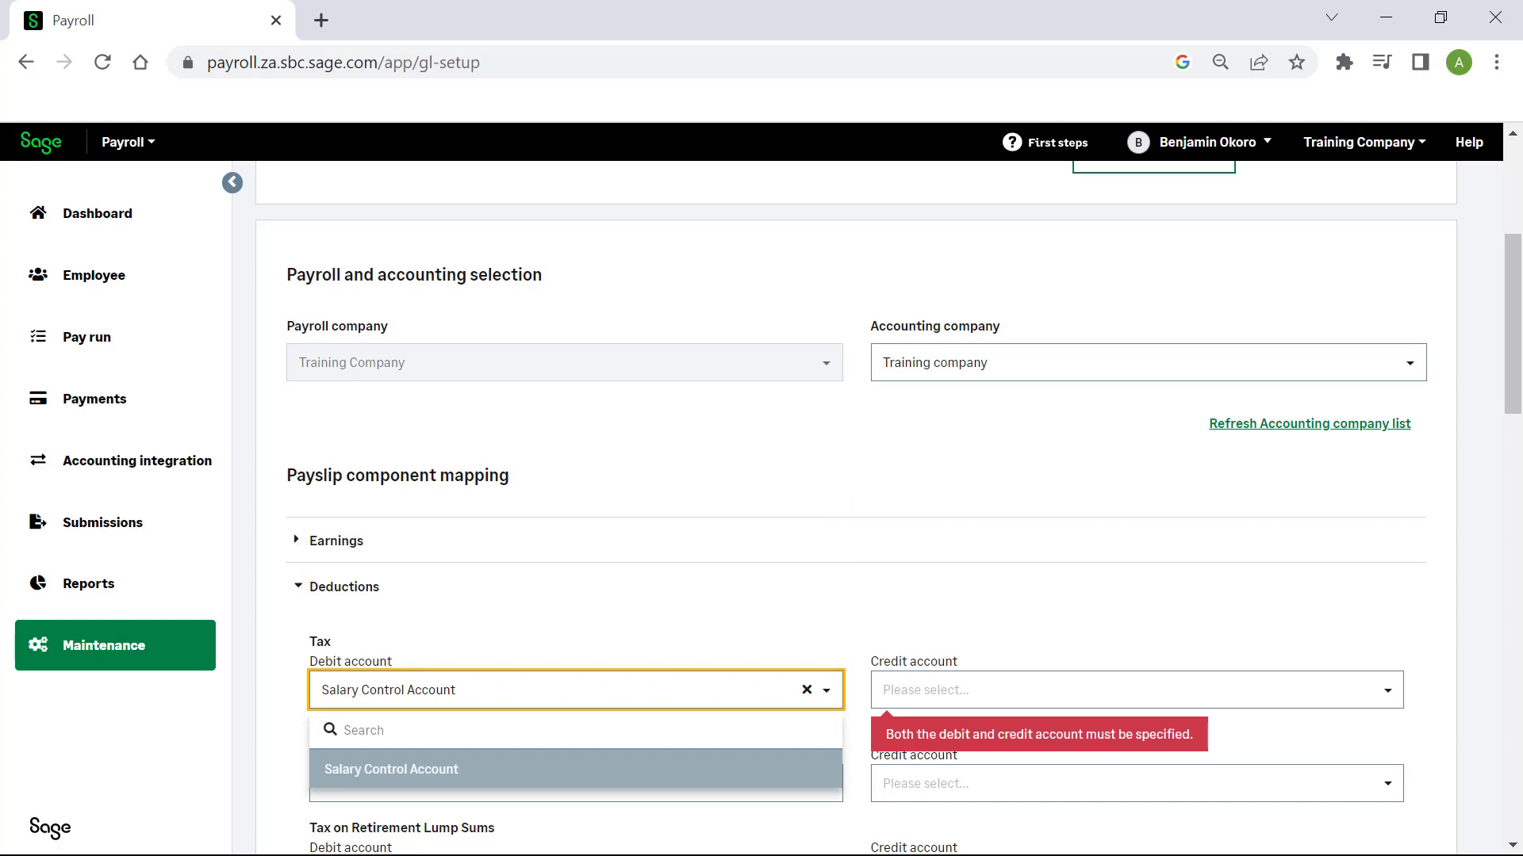
Set SARS Liability as Tax credit and map UIF and SDL to Salaries & Wages expense and SARS Liability
text(sars)
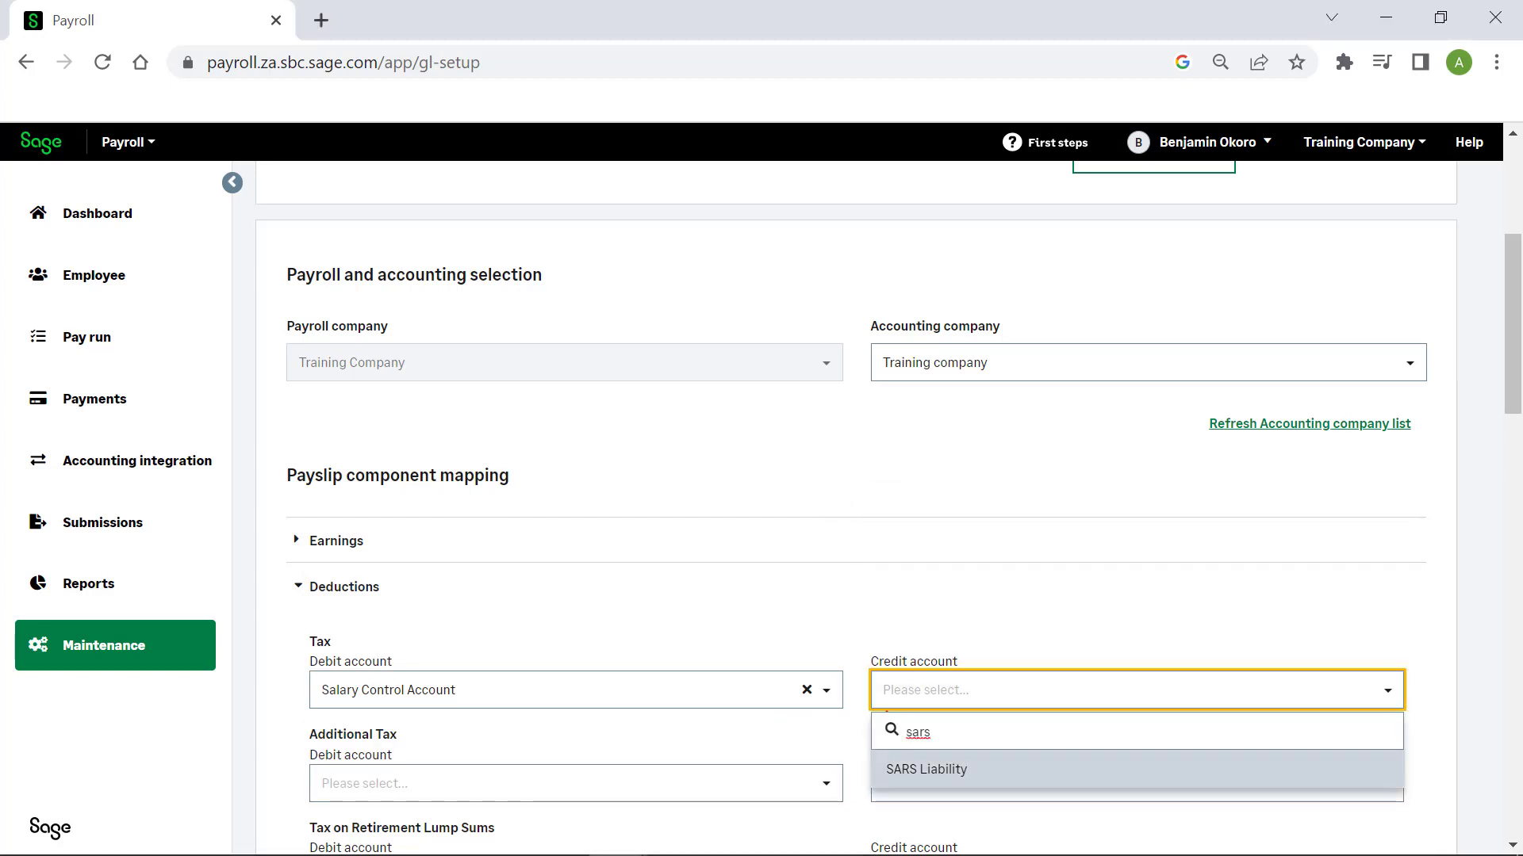
click(925, 769)
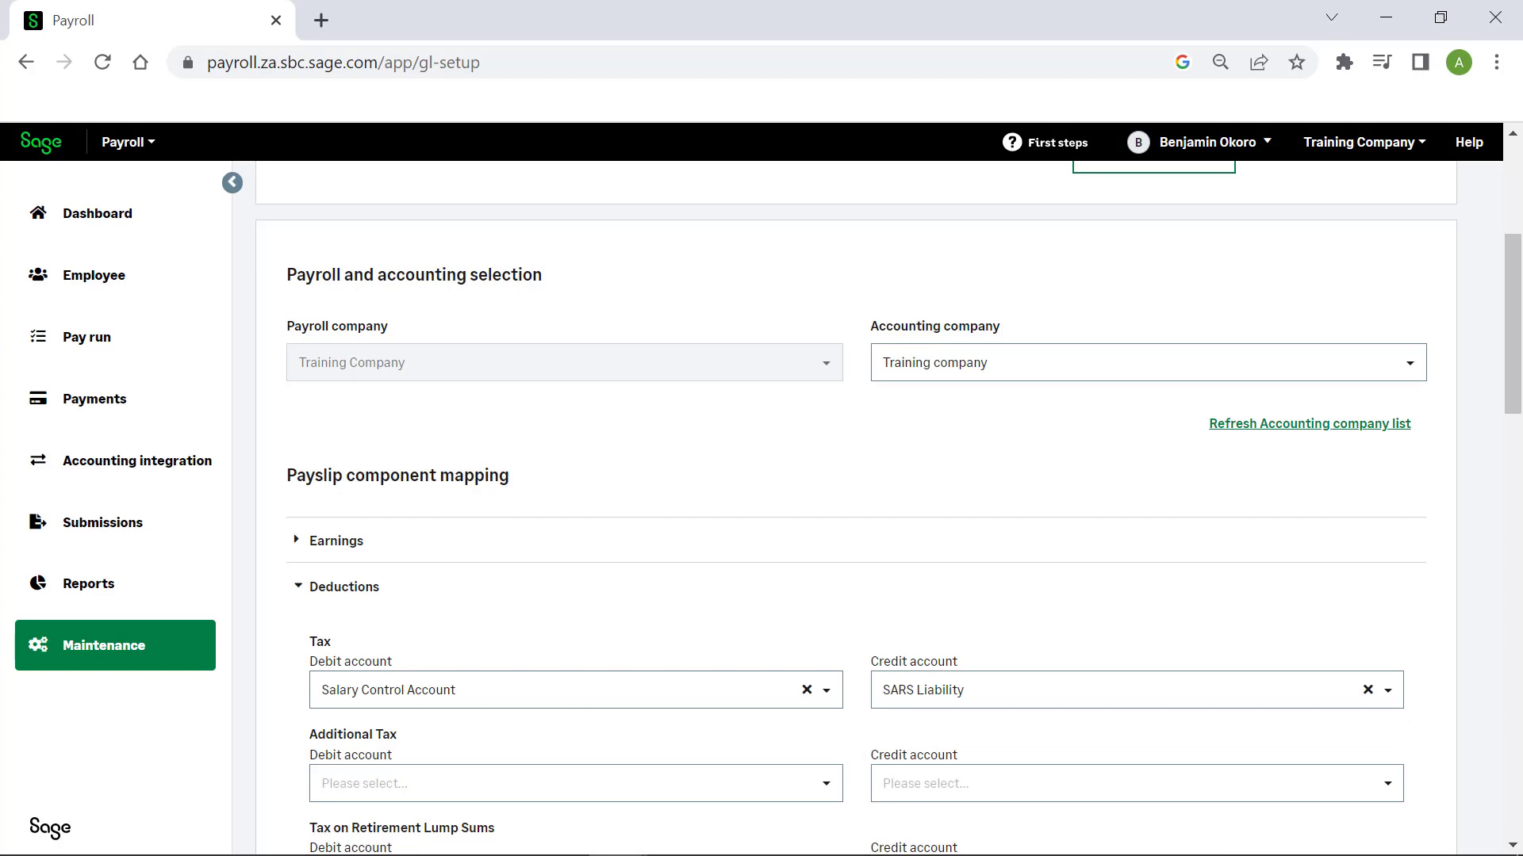
click(574, 627)
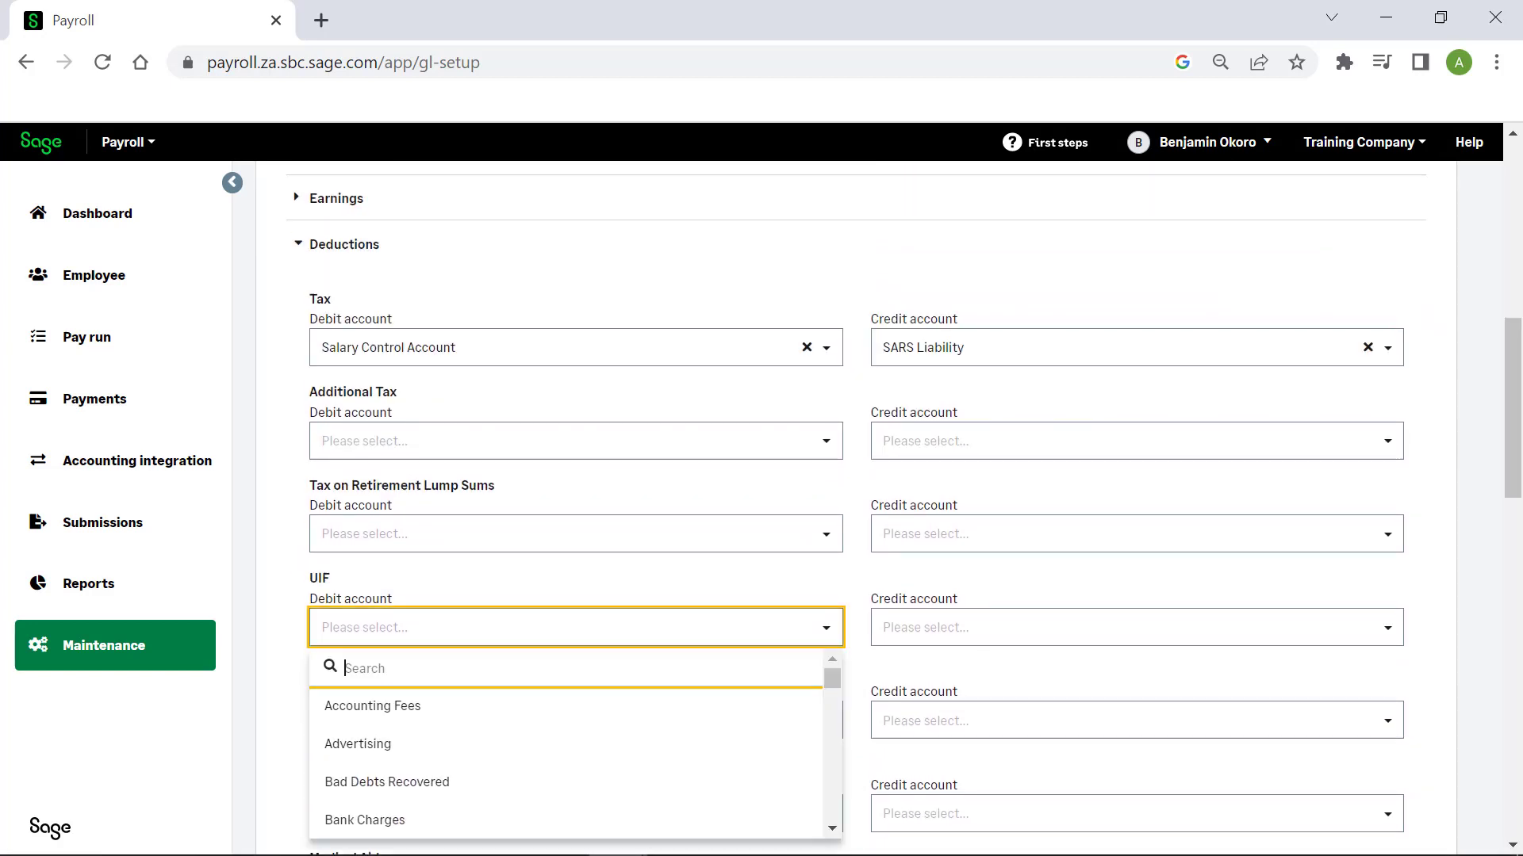
text(sars)
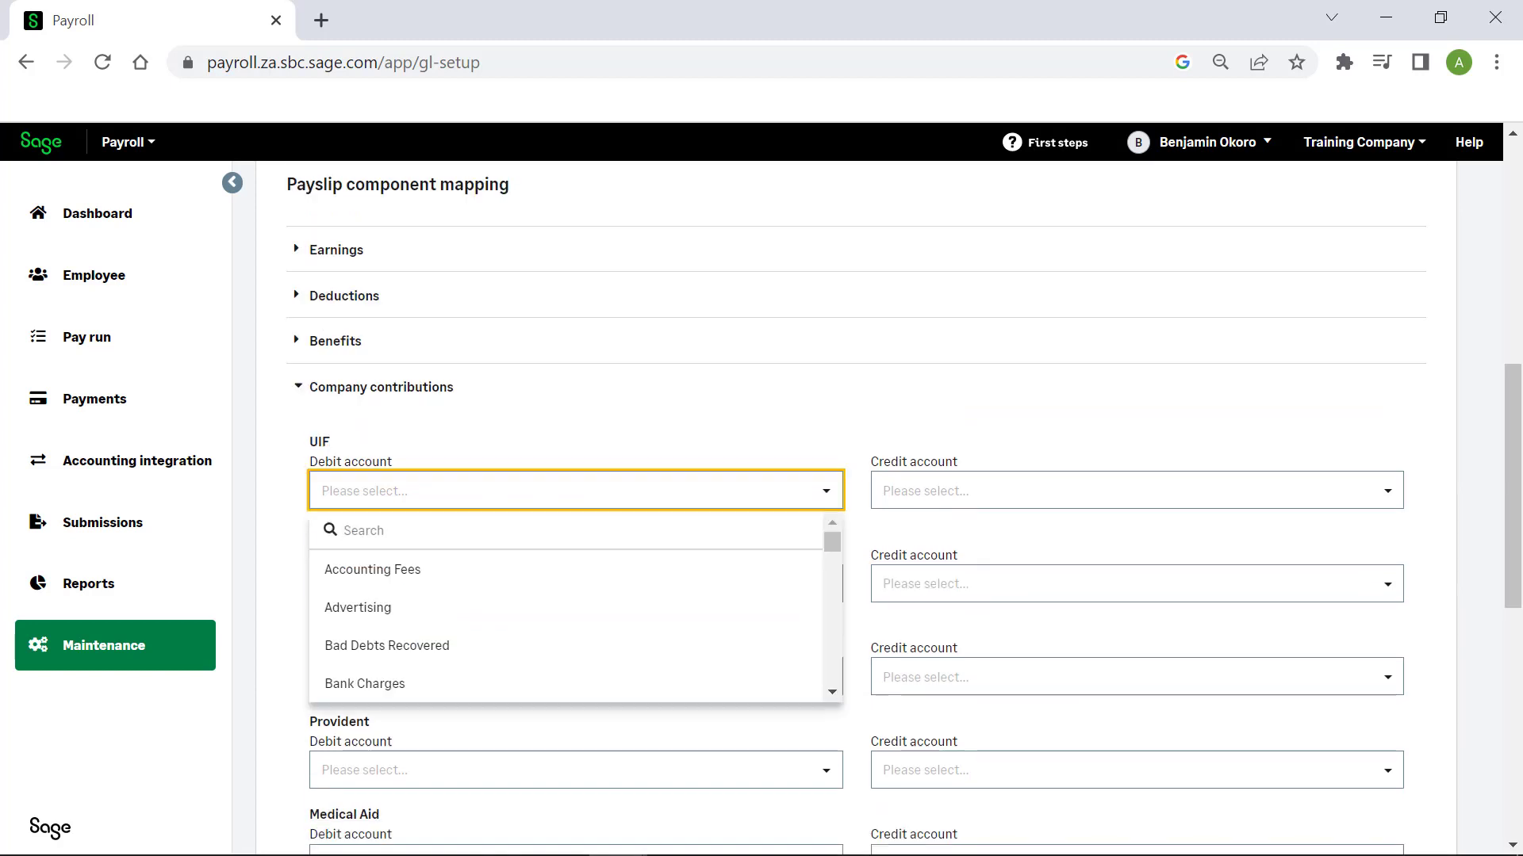
text(sa)
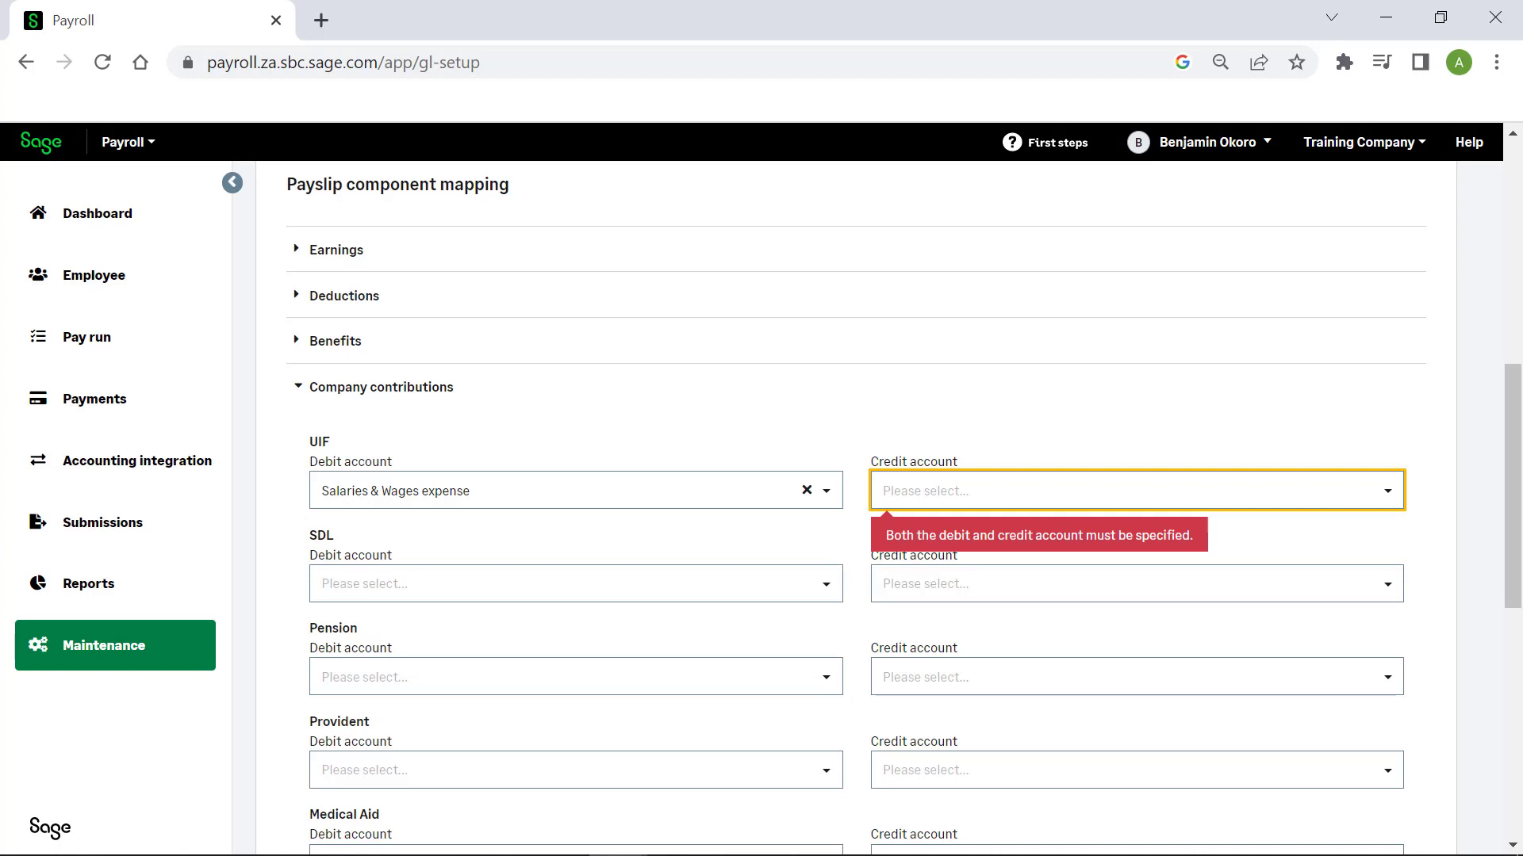
text(sars)
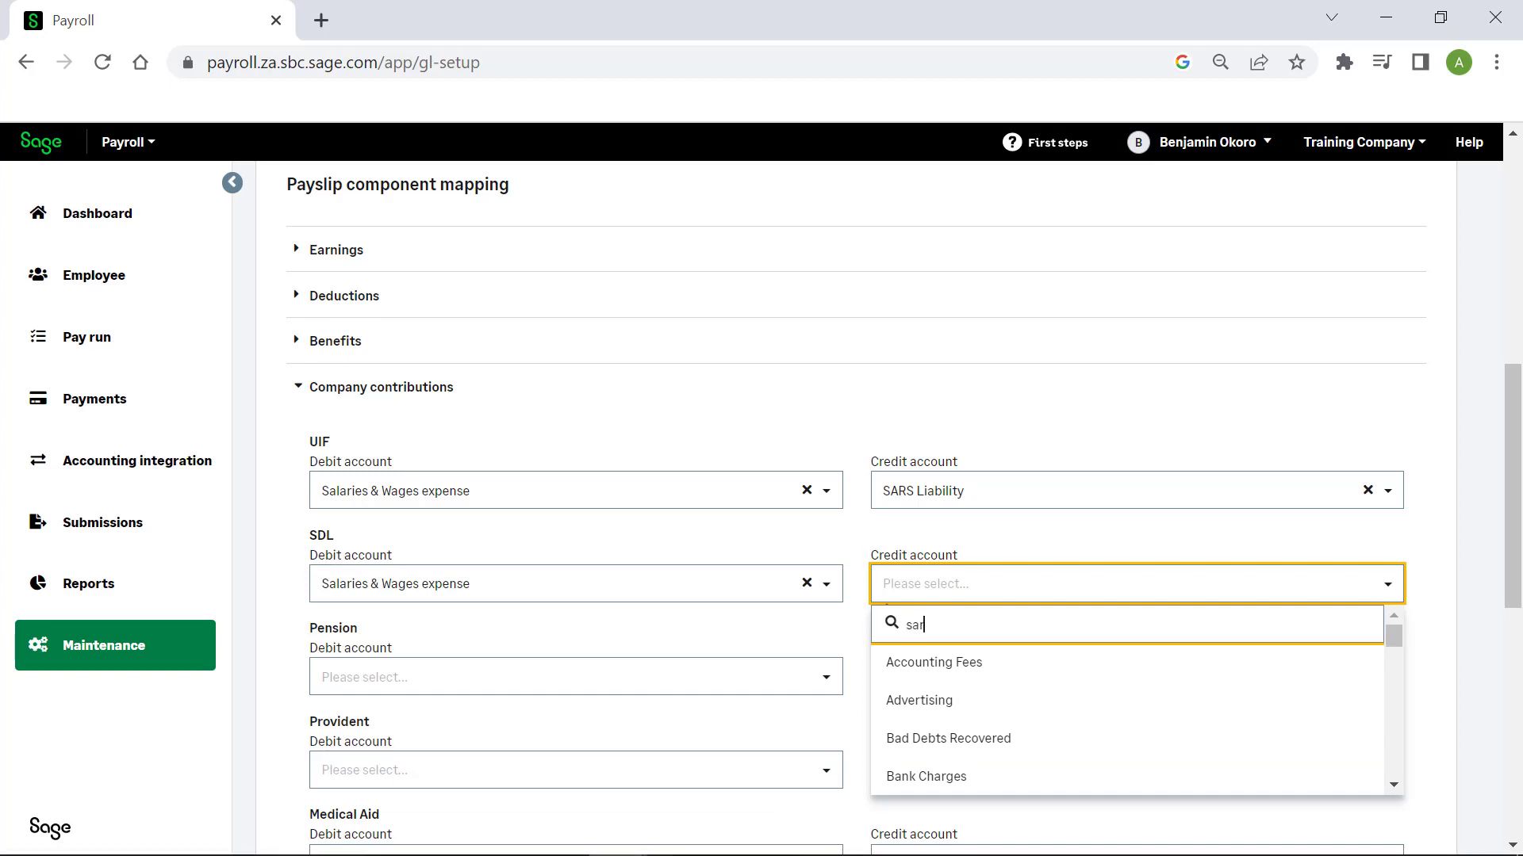
scroll(down, 3)
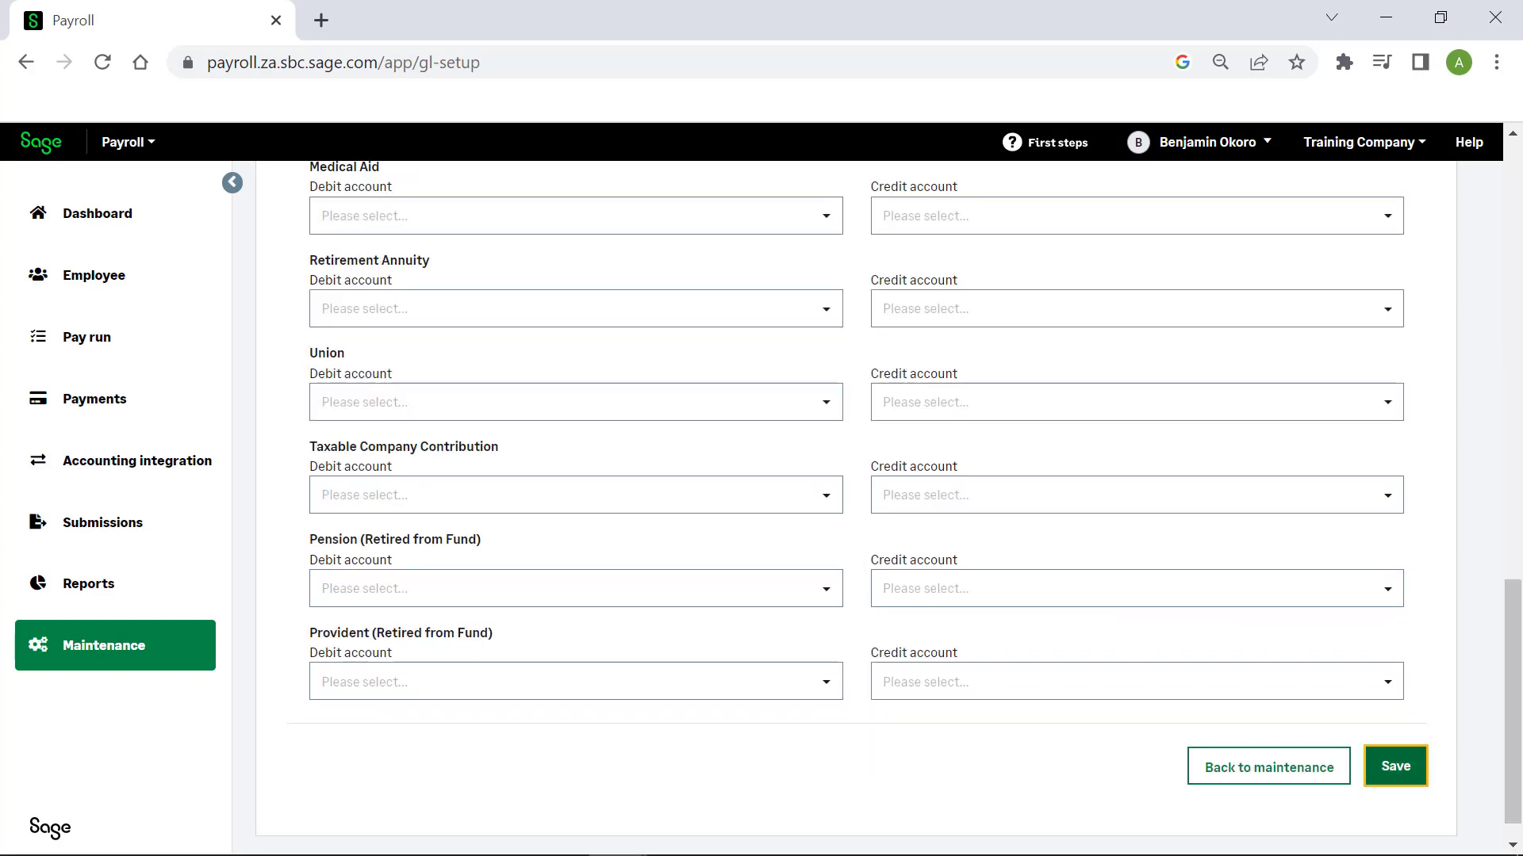
Save the component mapping and continue to the Post Payroll Journal for the bi-weekly run
click(1394, 766)
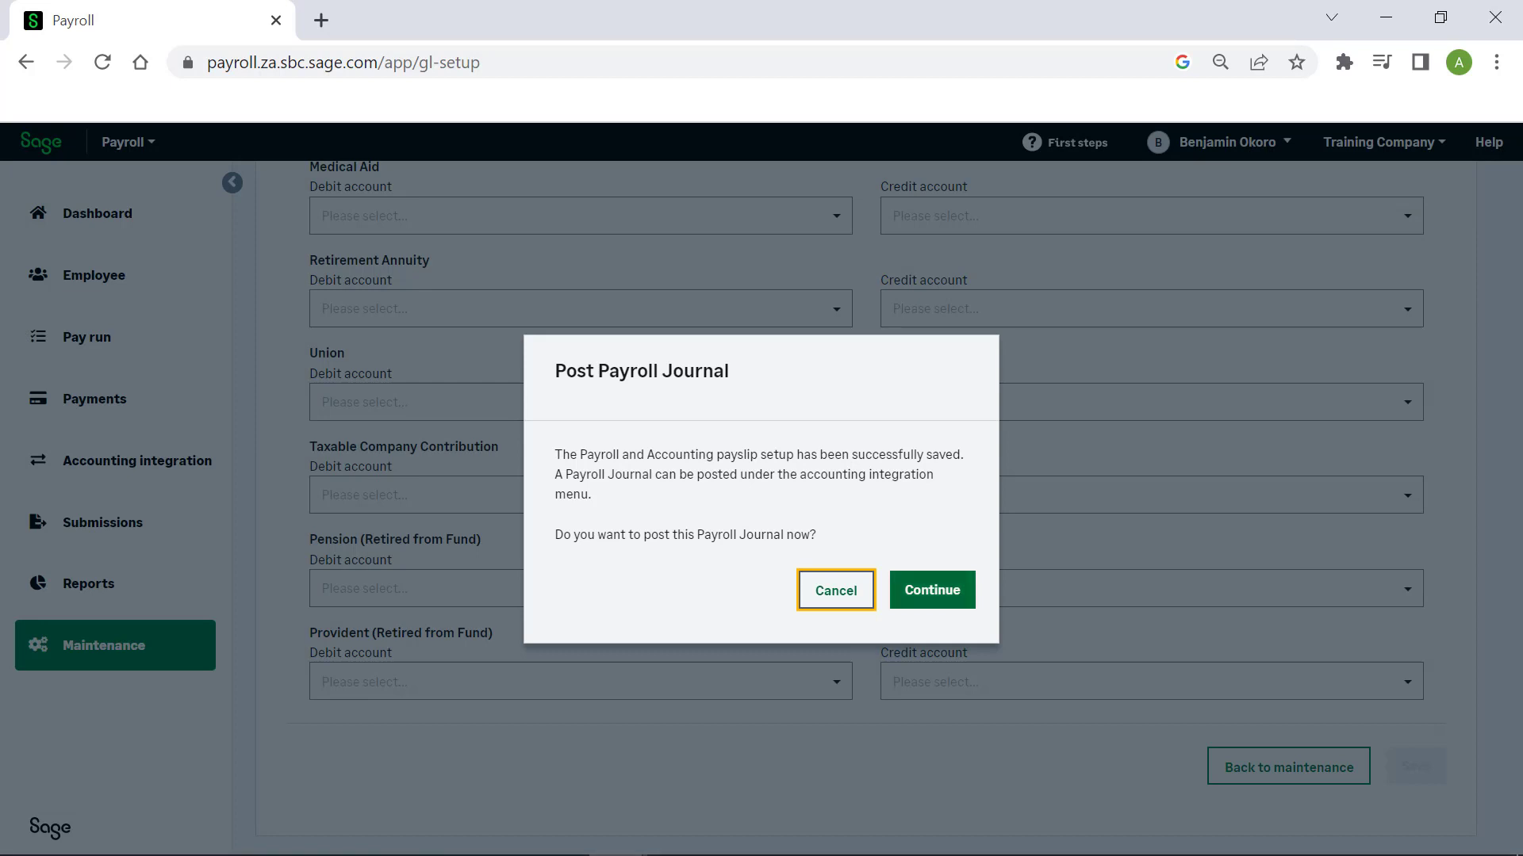
click(930, 590)
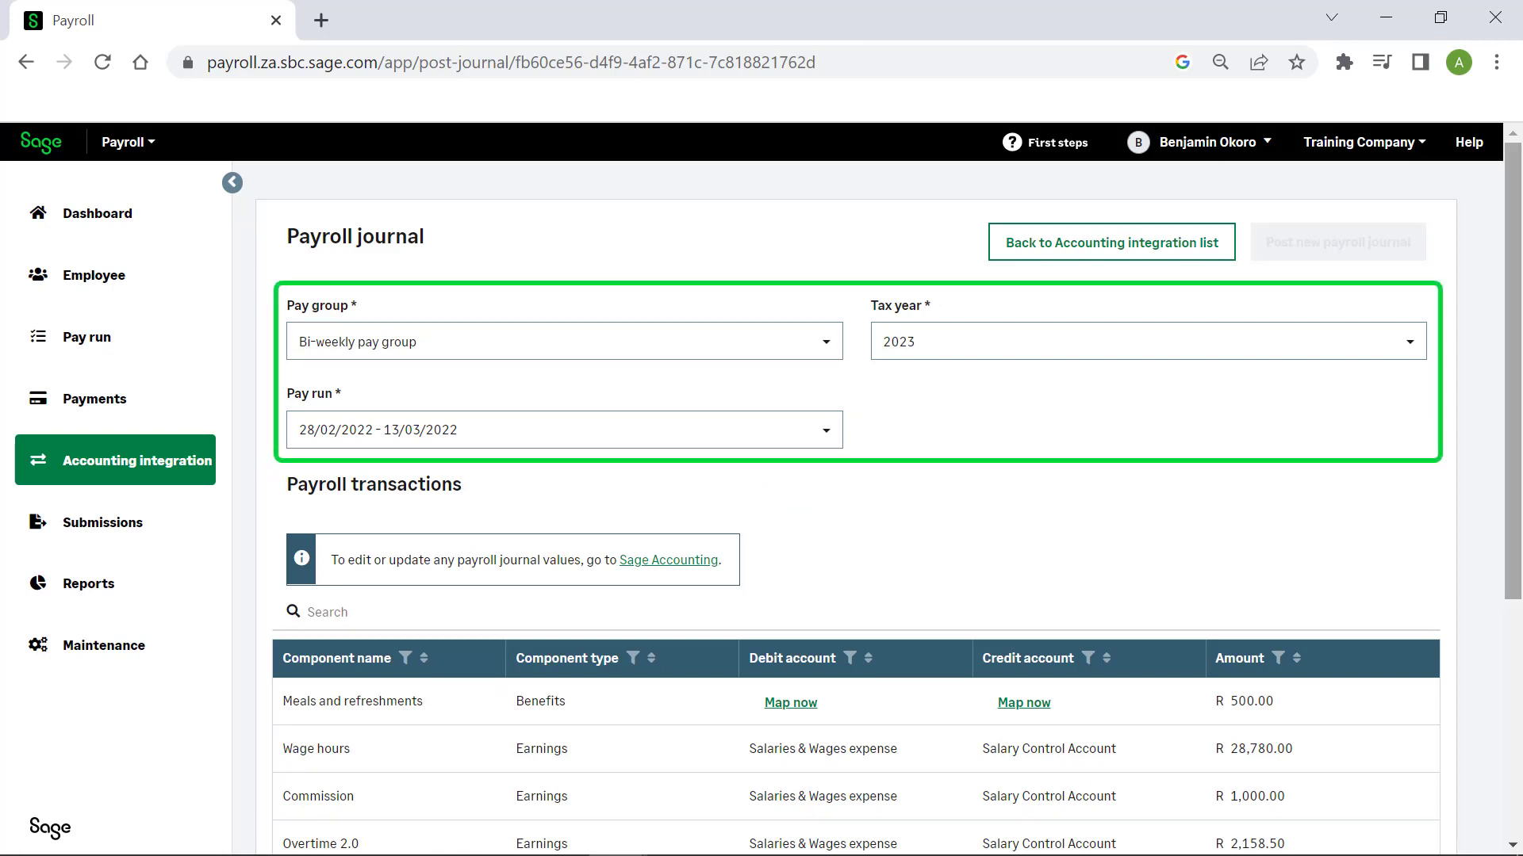
scroll(down, 3)
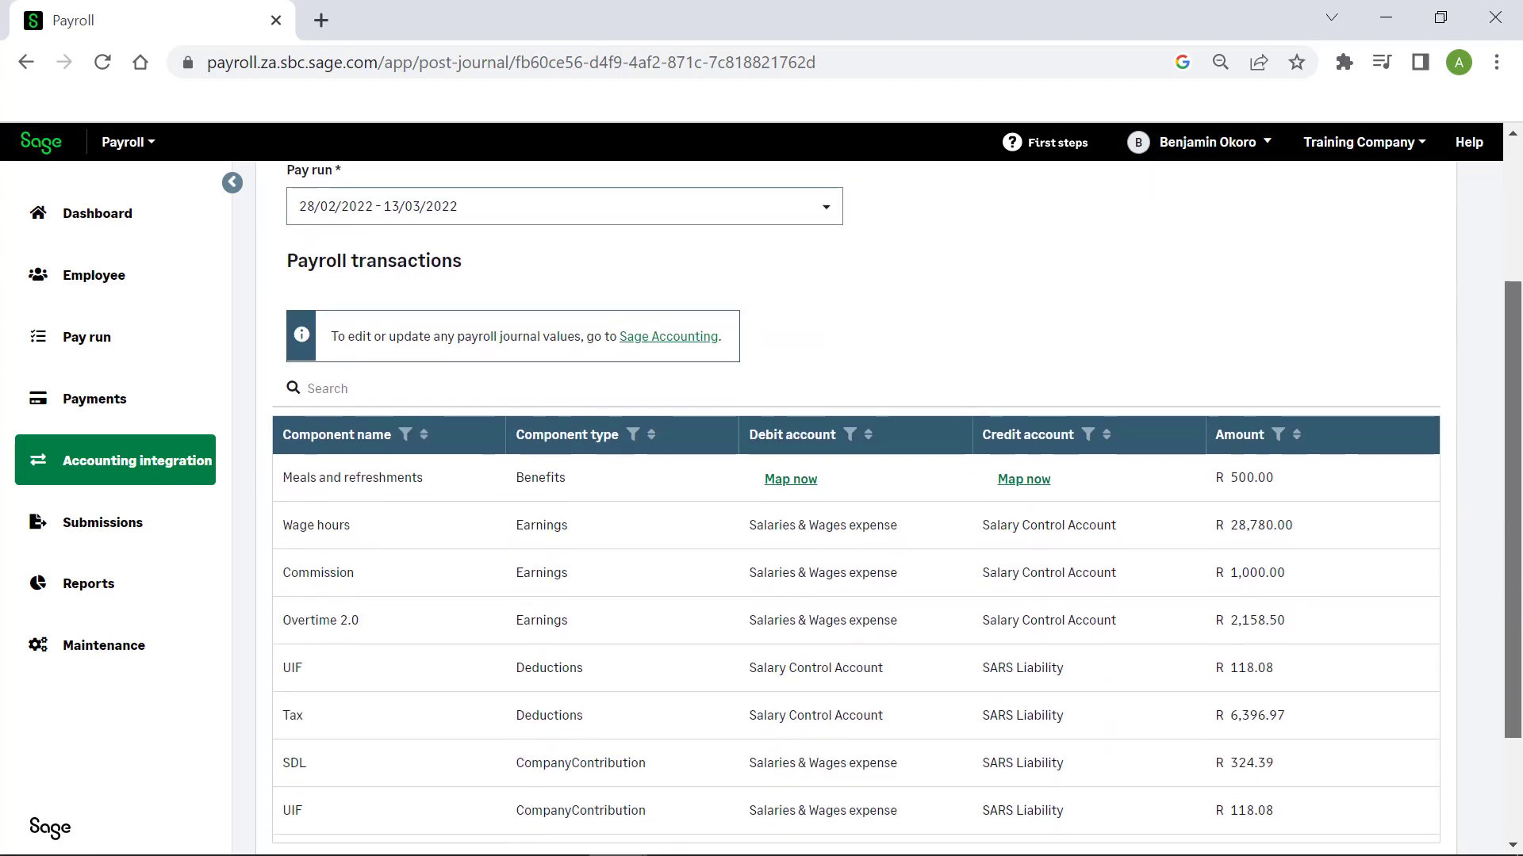
scroll(down, 3)
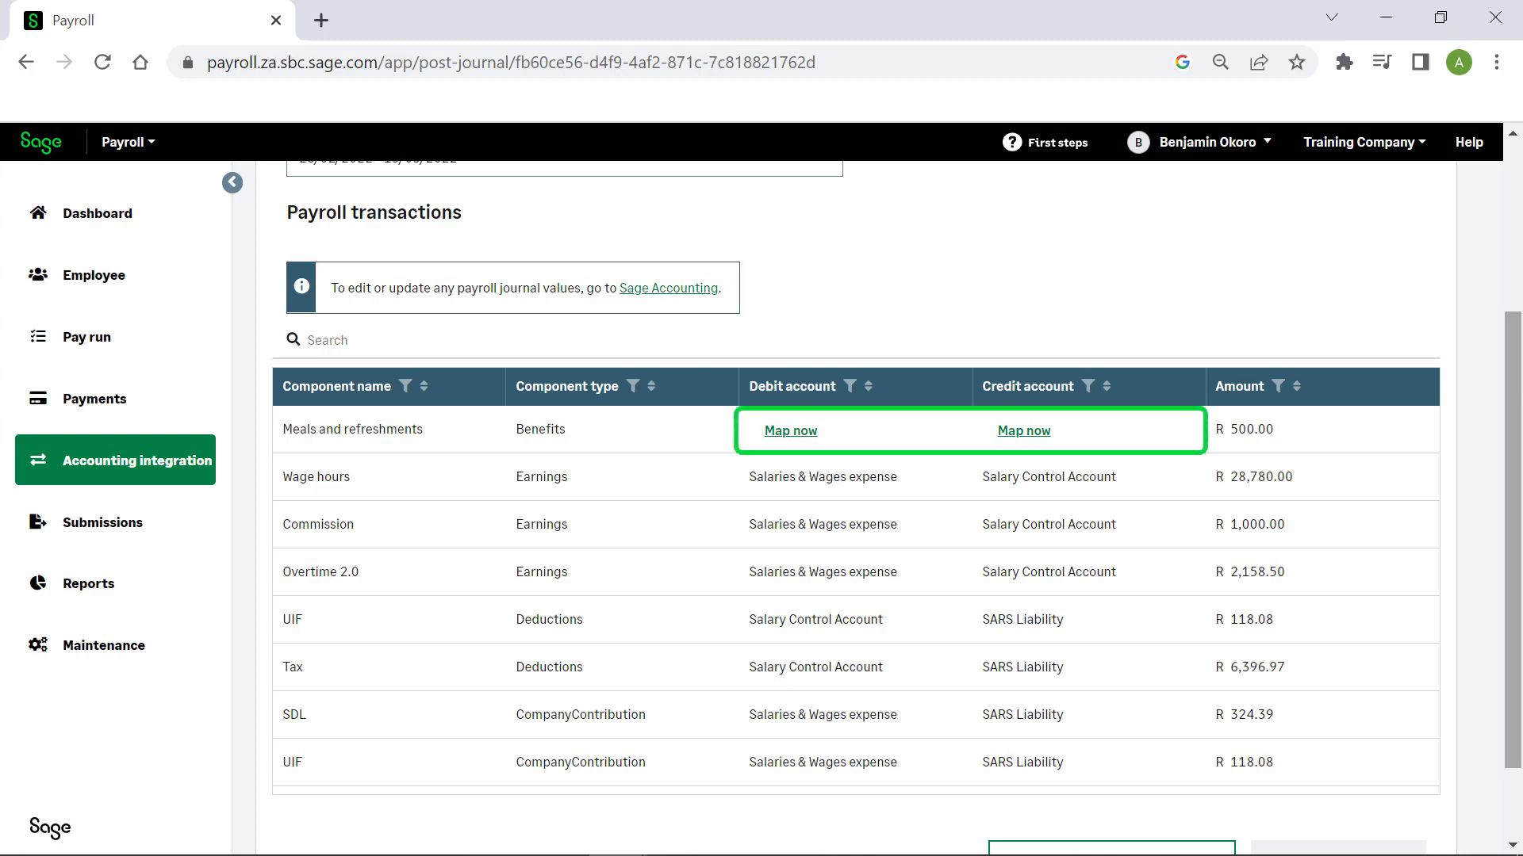
Map Meals and refreshments to Salaries & Wages expense and Salary Control Account and save
click(790, 430)
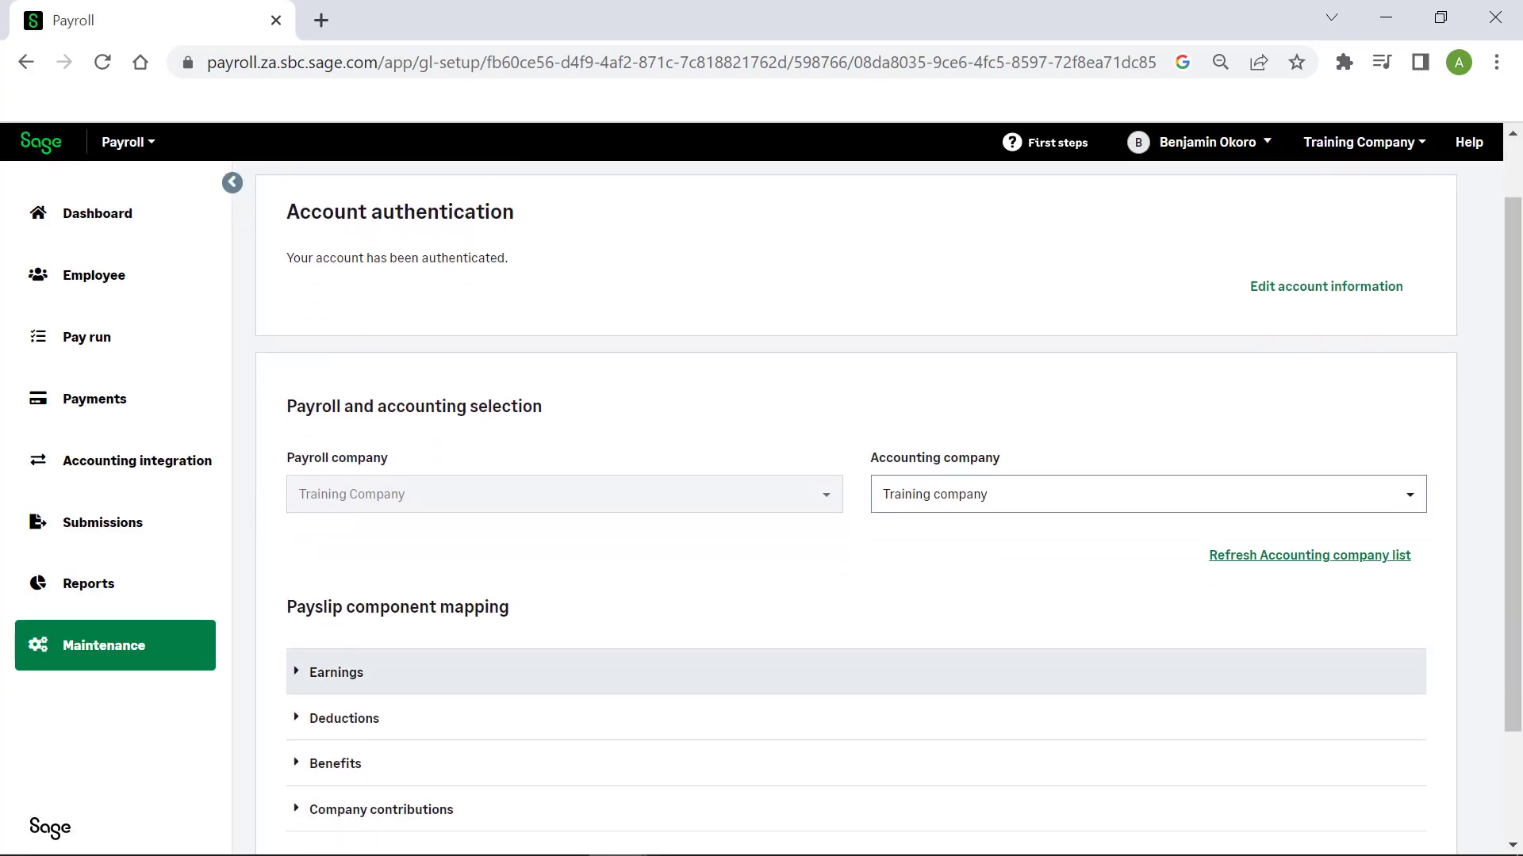
text(salary Control Account)
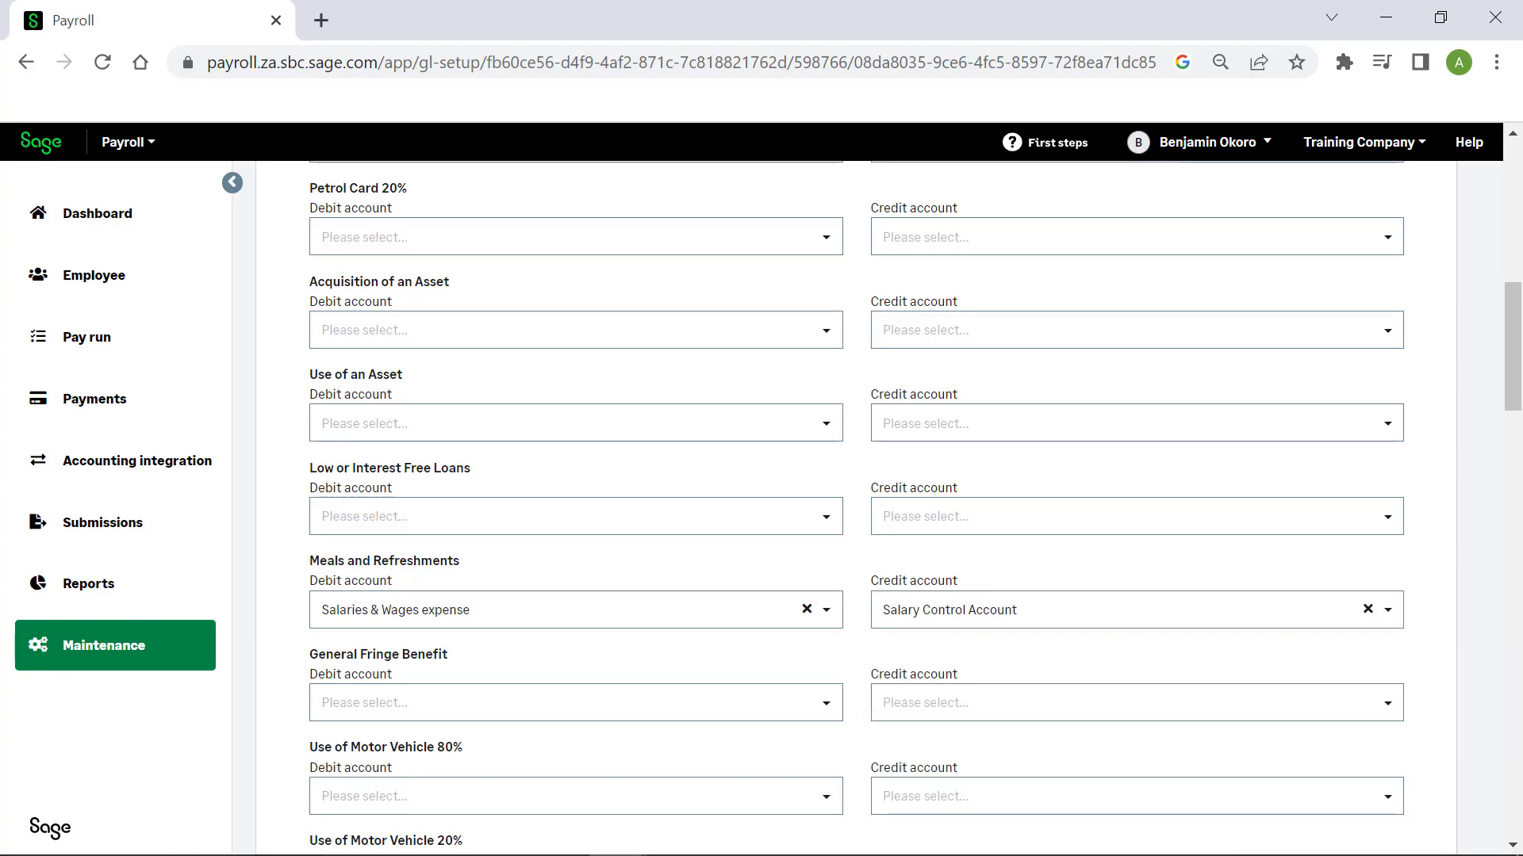
click(136, 460)
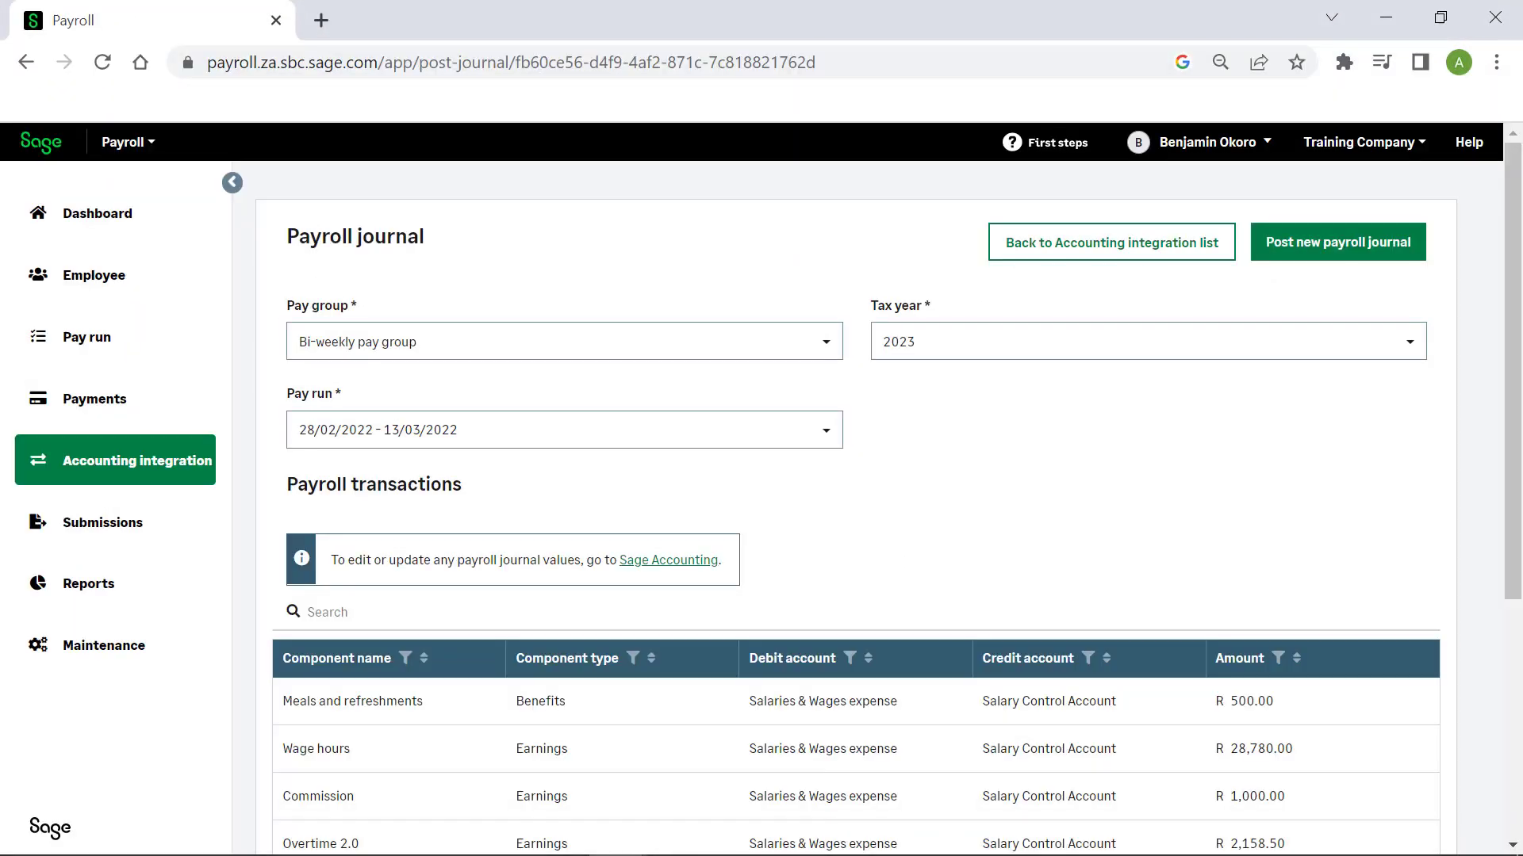
mouse_move(1335, 241)
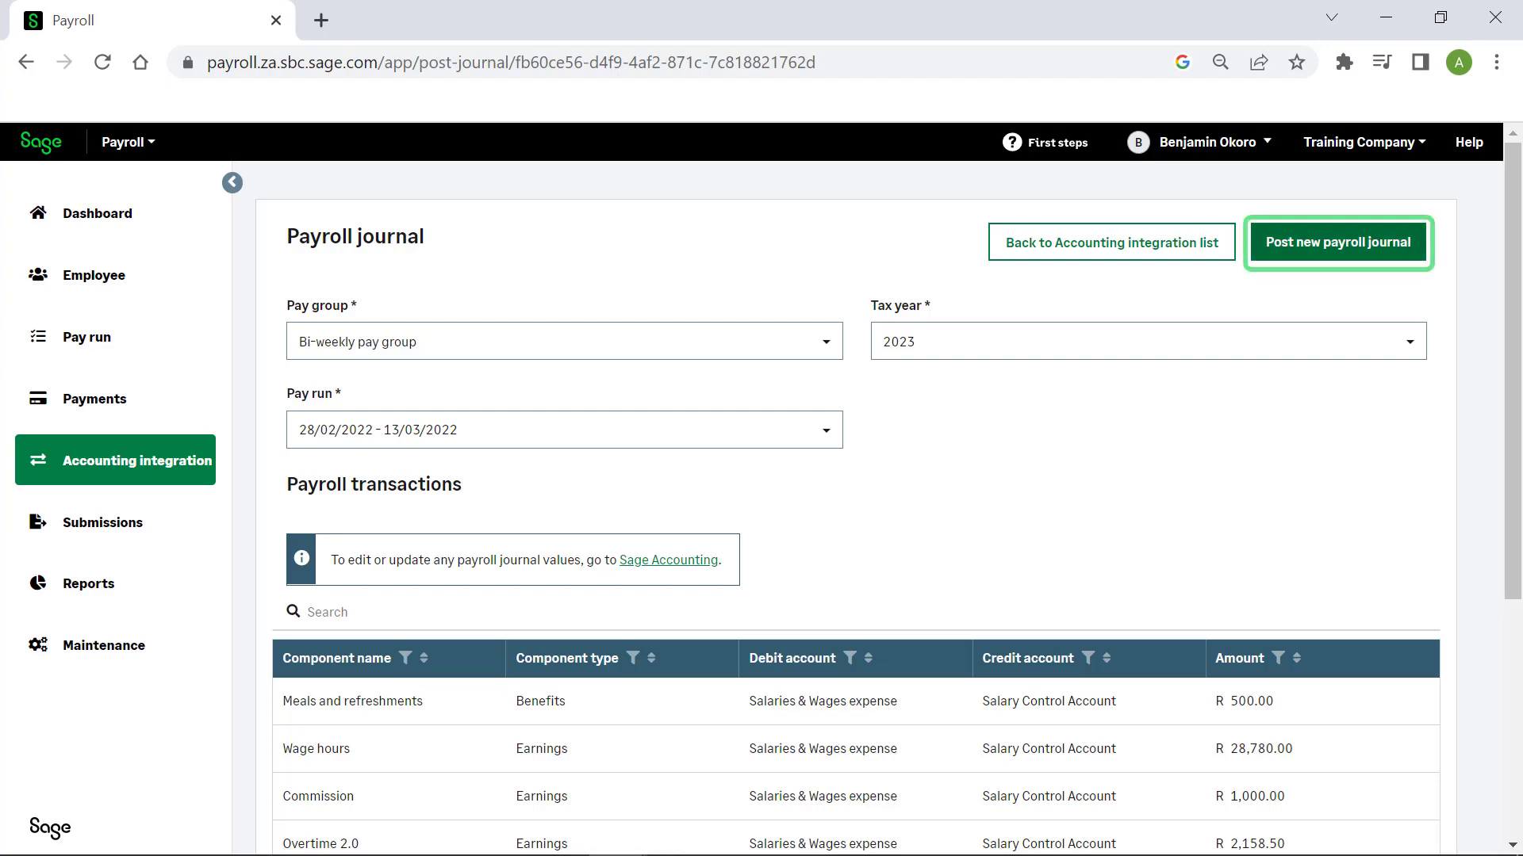
Post the 13/03/2022 bi-weekly payroll journal, review its posted entries, then head to Reports
click(1336, 241)
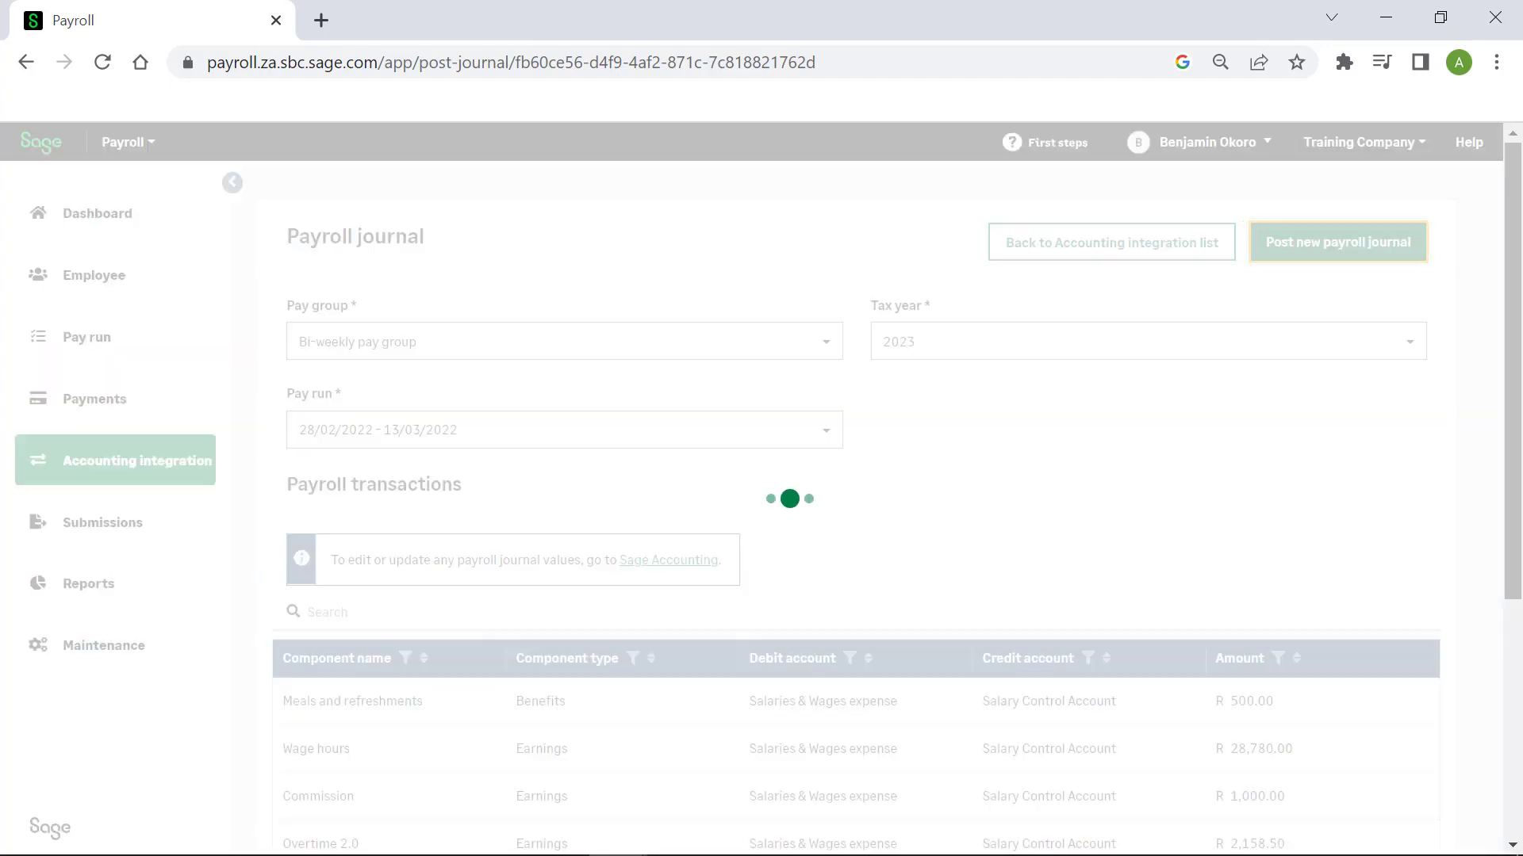
click(1337, 241)
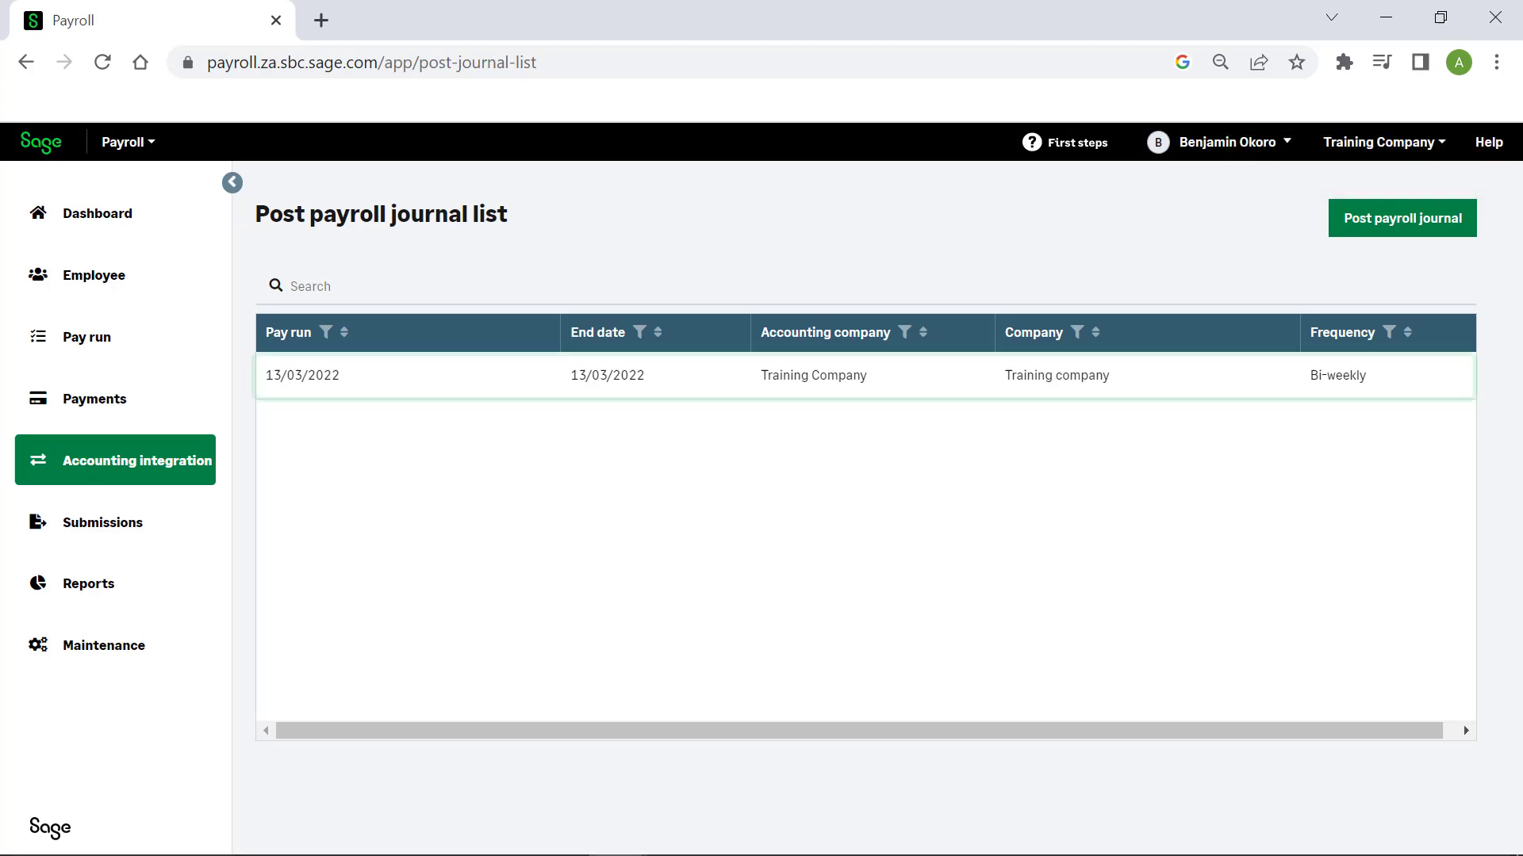
click(1401, 217)
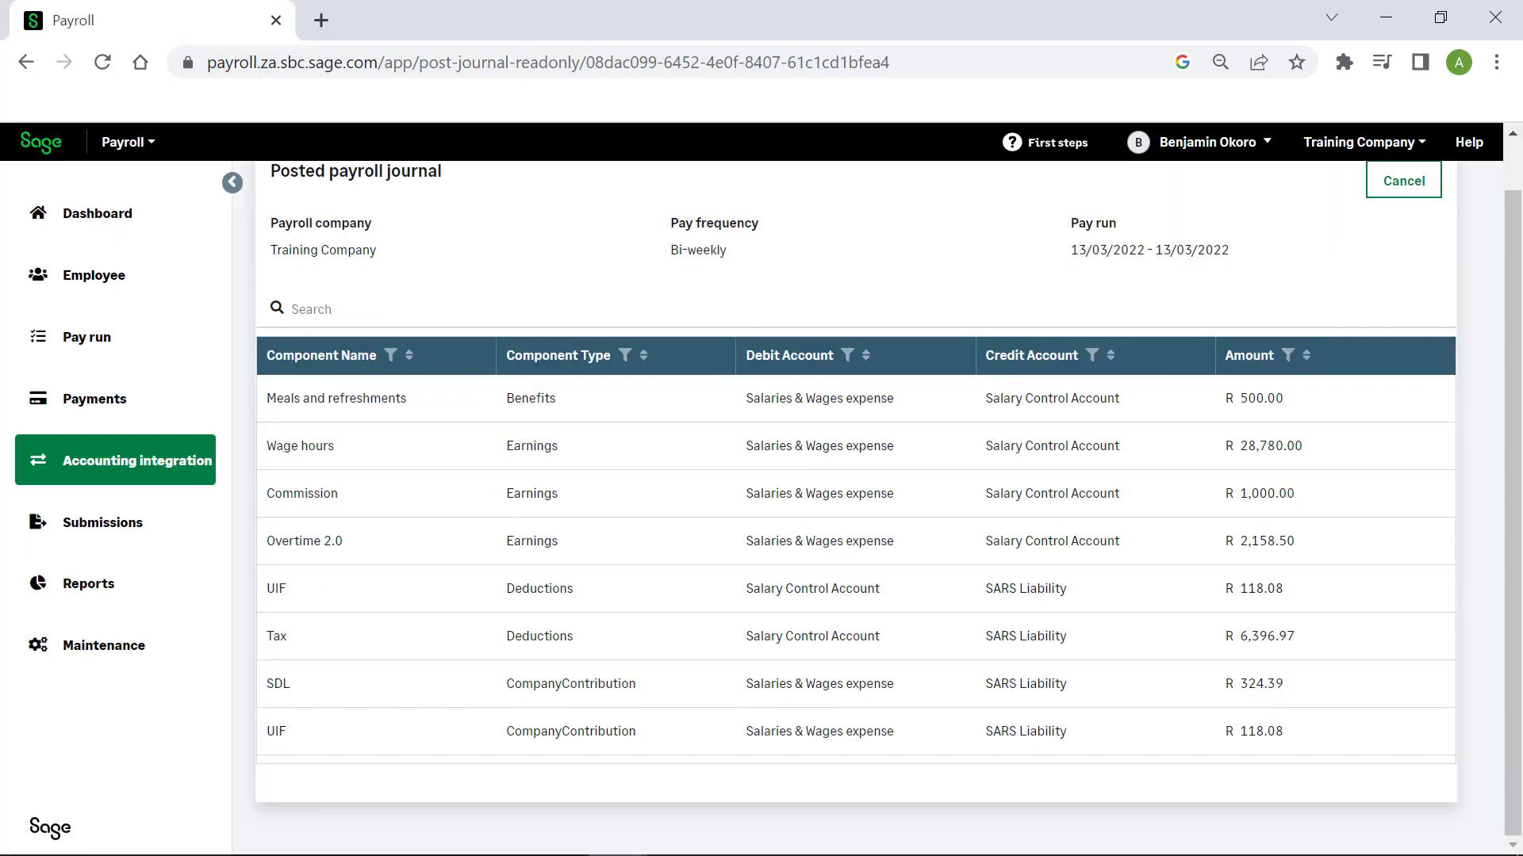
click(1400, 179)
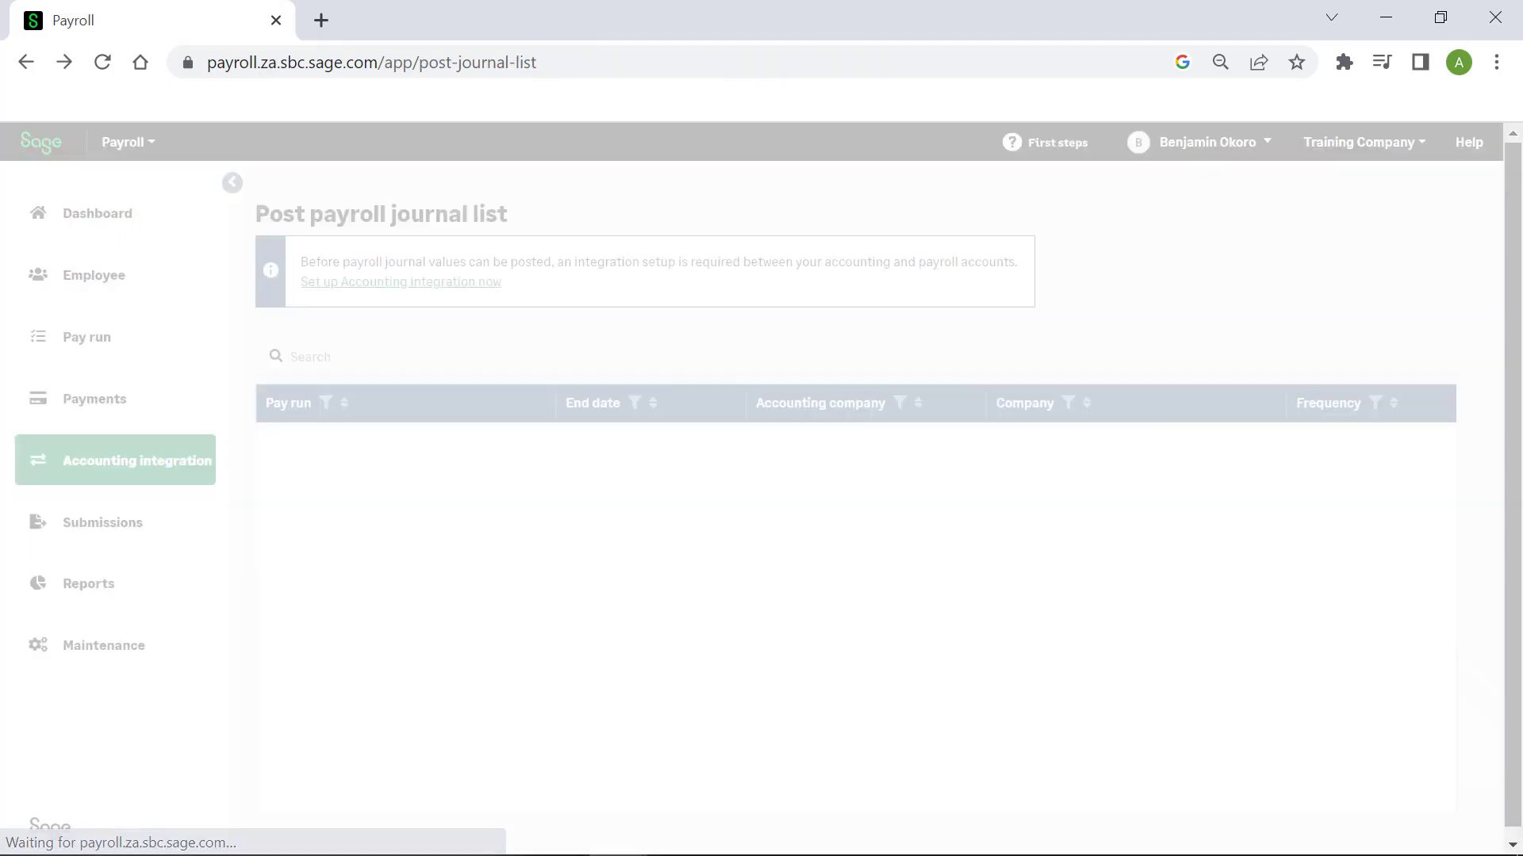
click(87, 583)
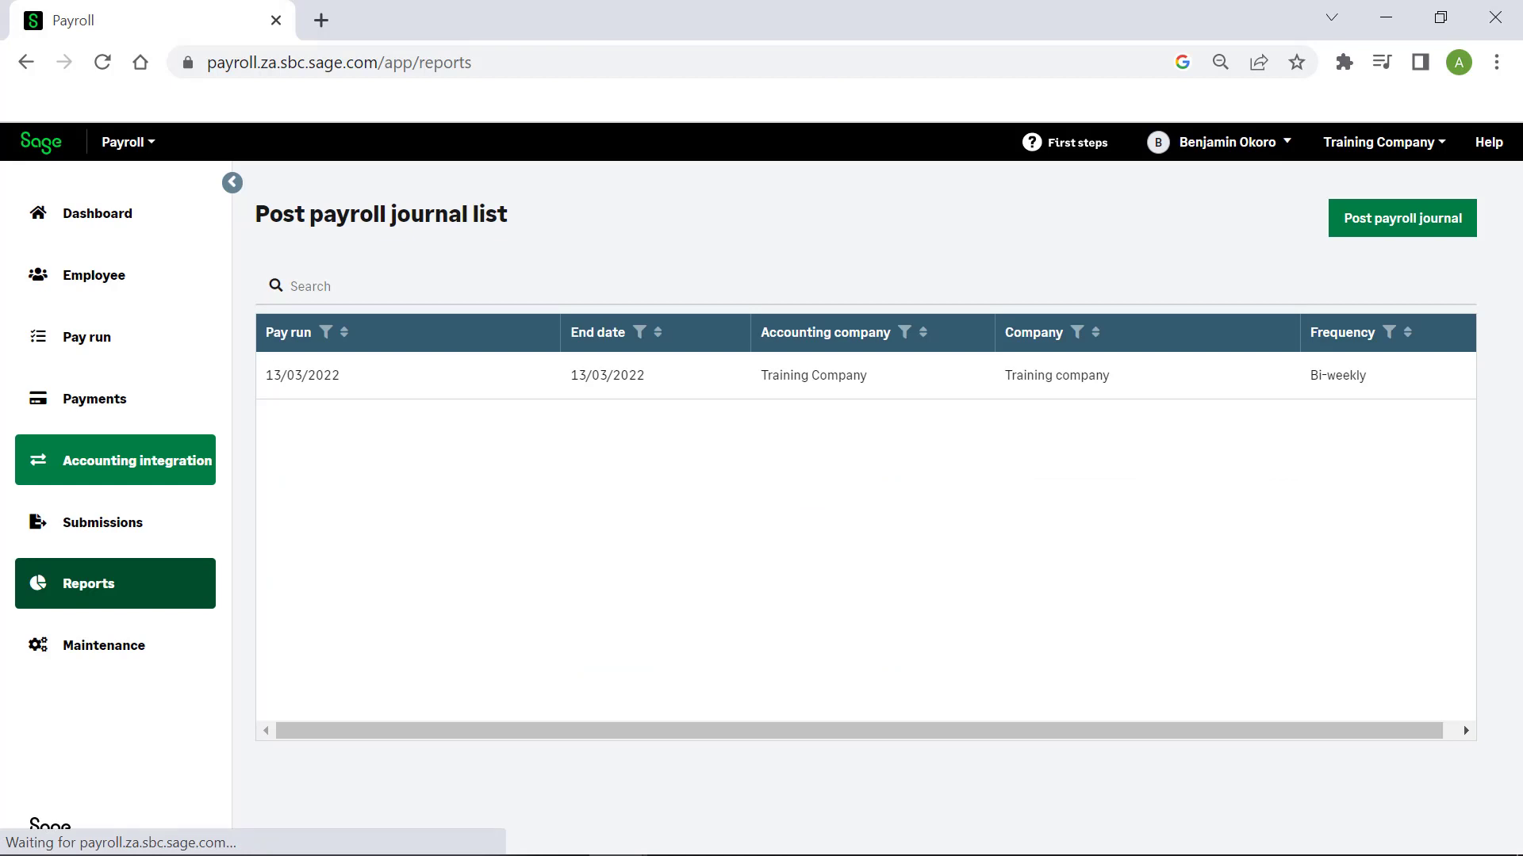
Show the Payroll reports and start the Payroll journal report
click(89, 582)
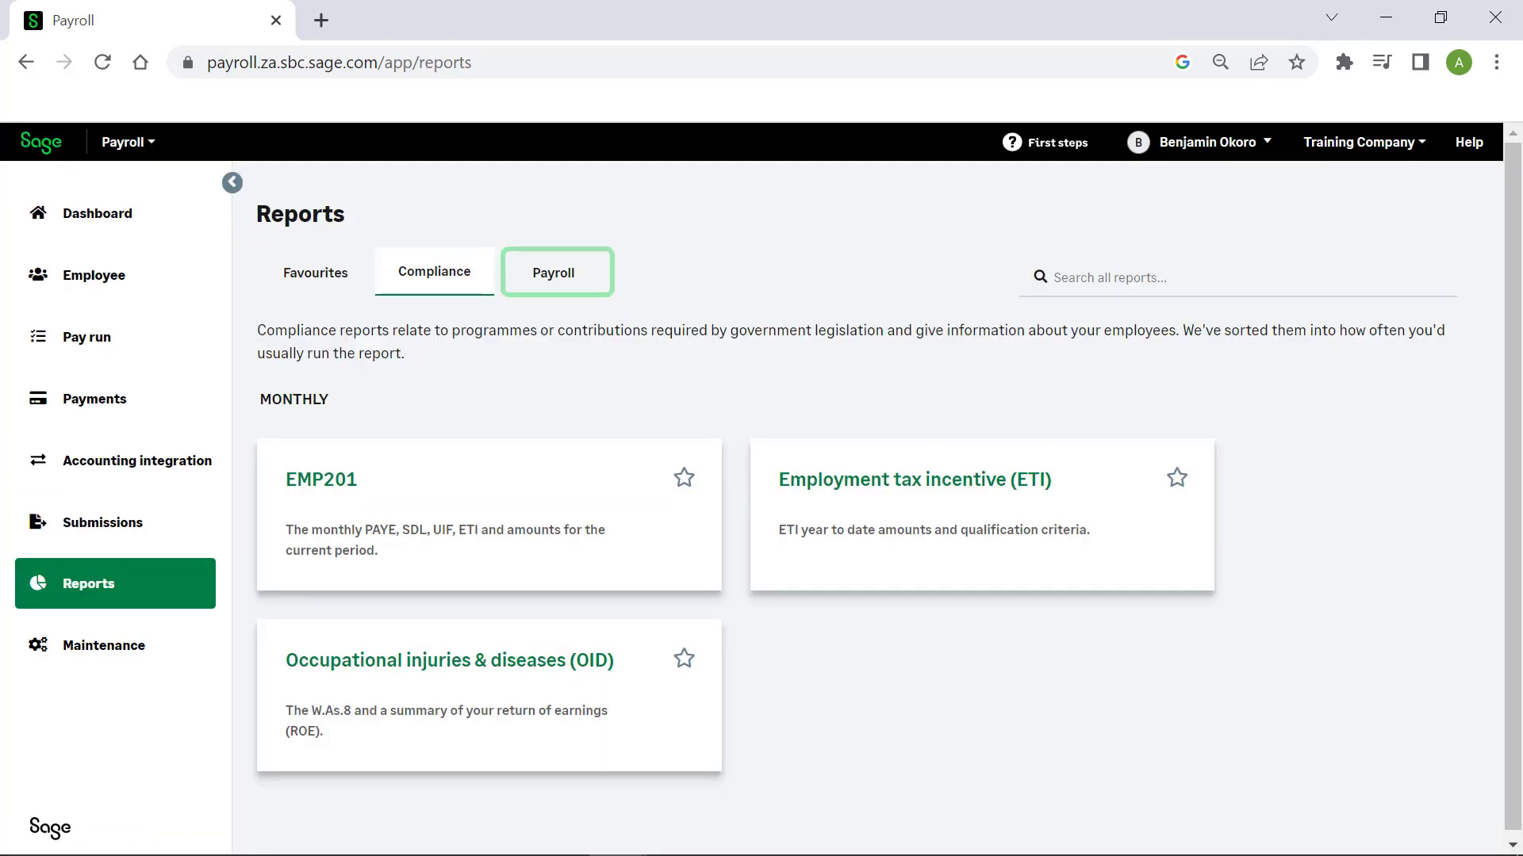
click(554, 271)
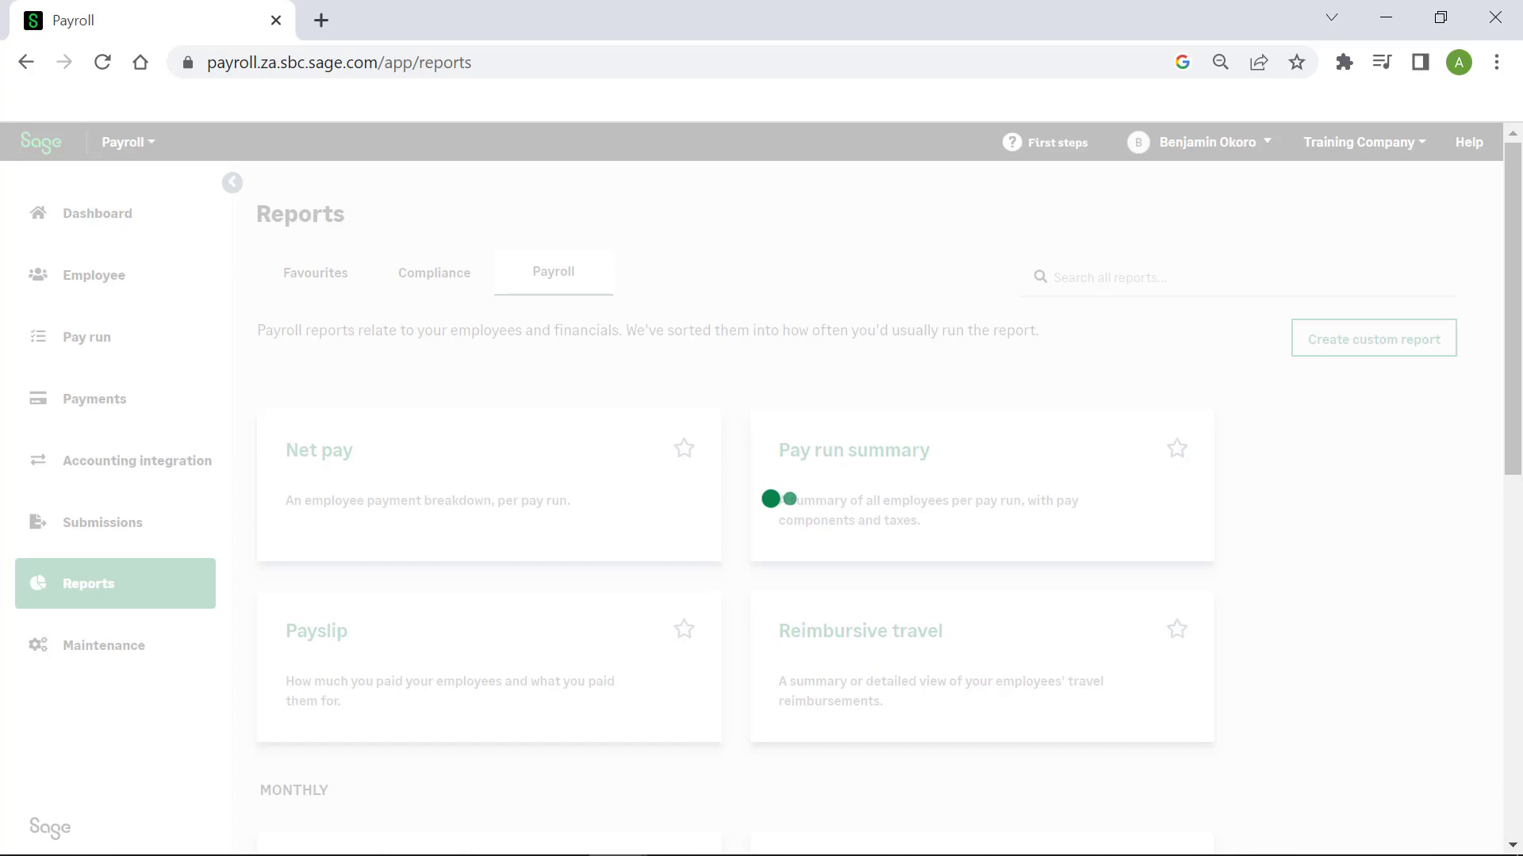
scroll(down, 3)
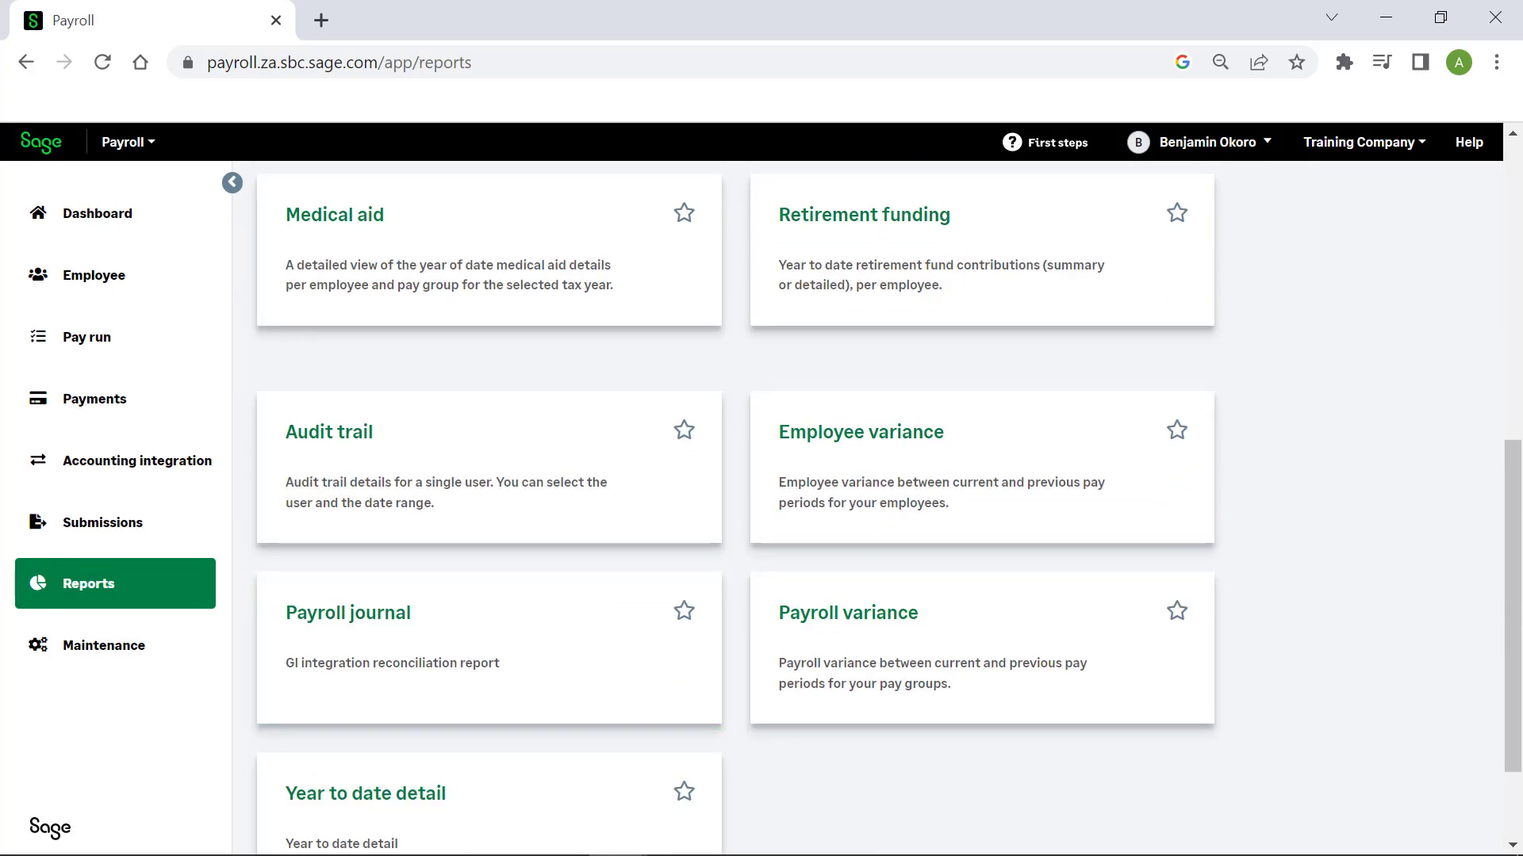
click(347, 613)
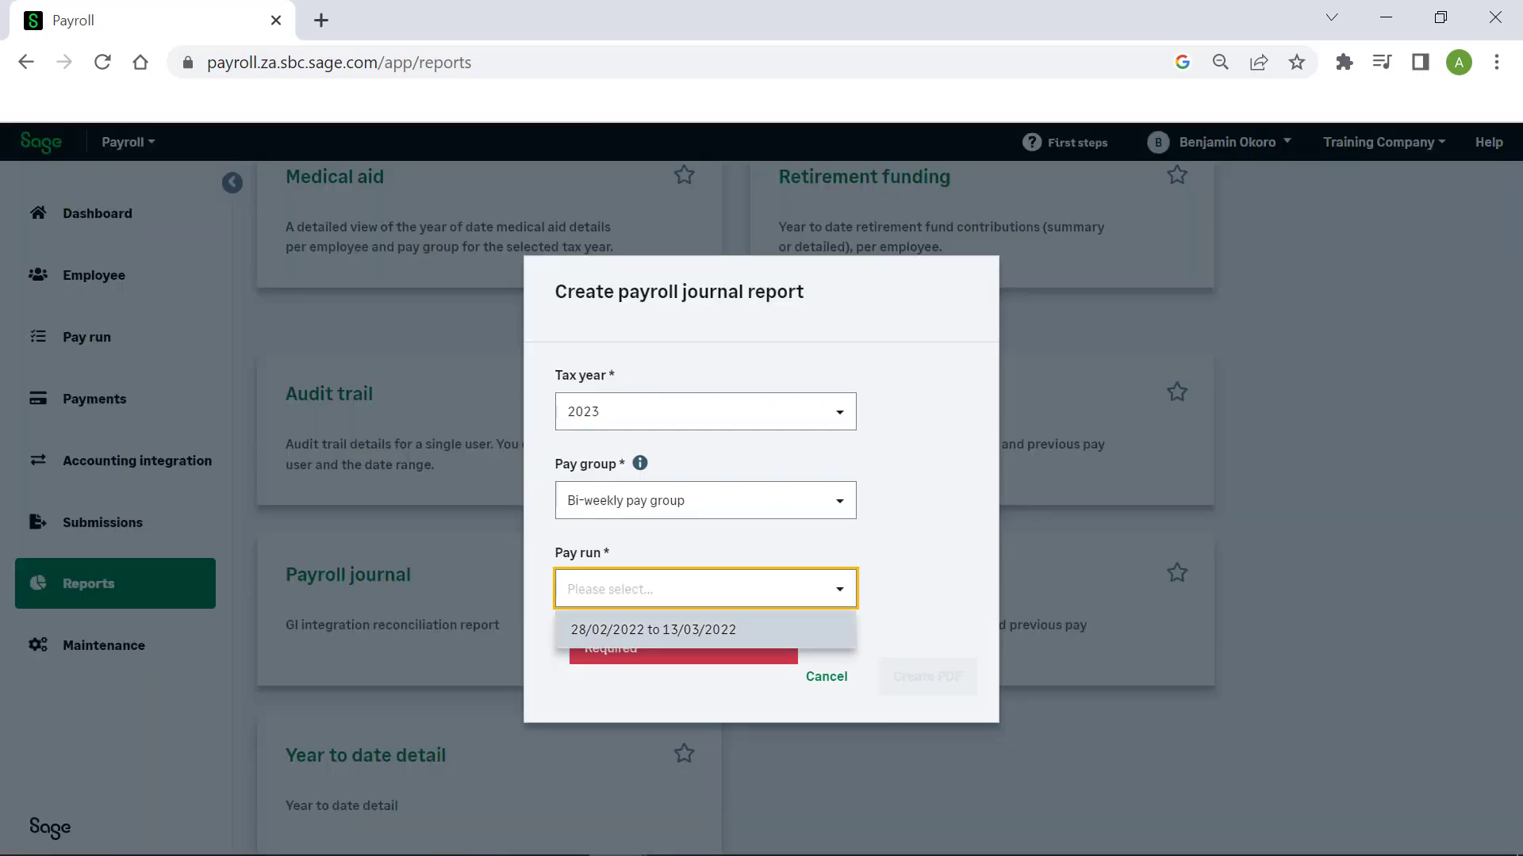
Choose the 28/02/2022 to 13/03/2022 pay run and create the report PDF
click(652, 629)
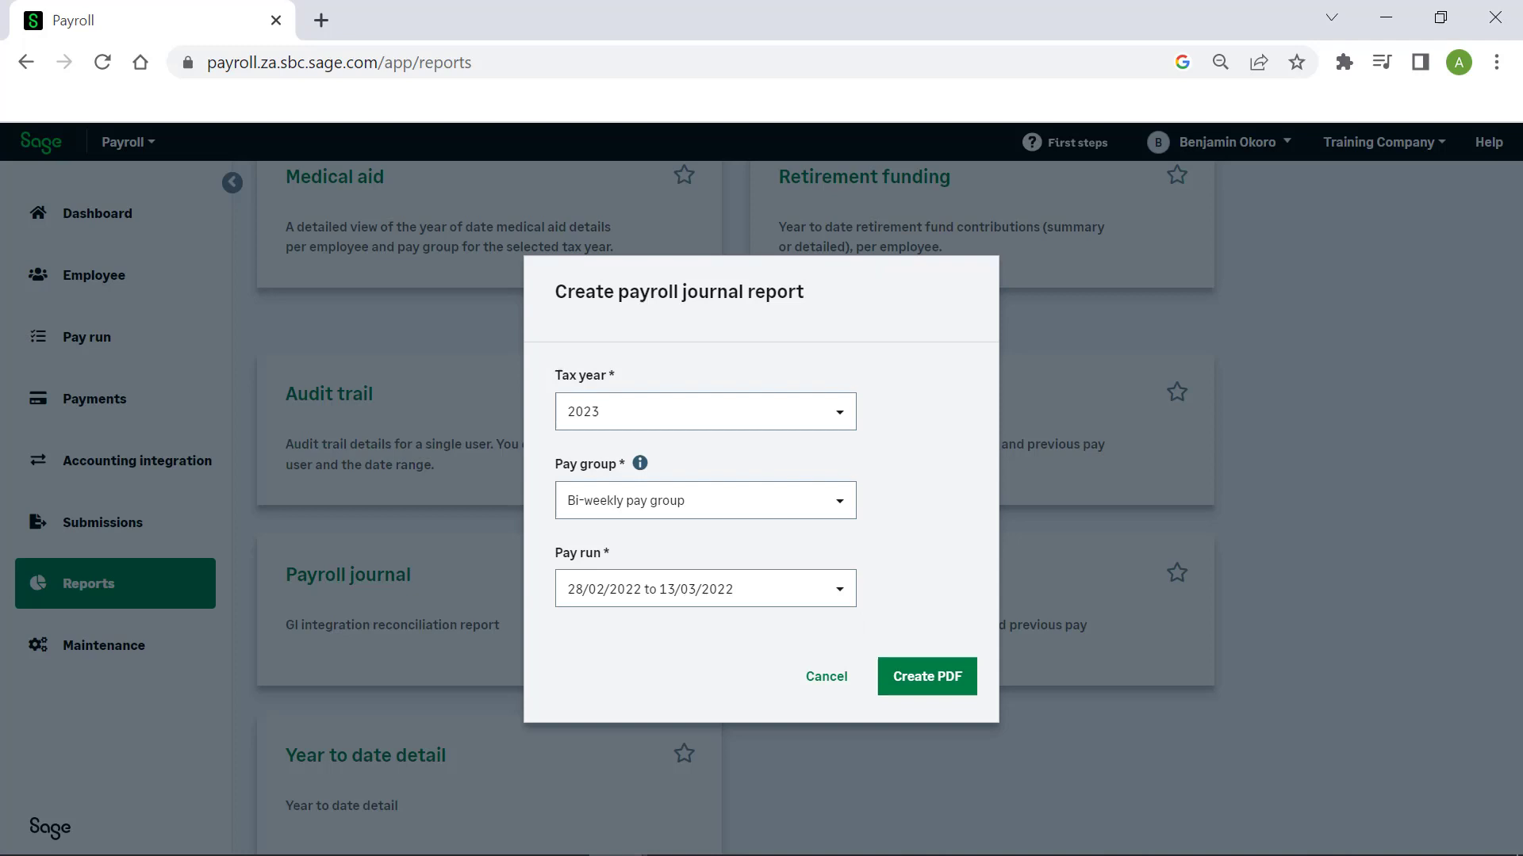
click(924, 676)
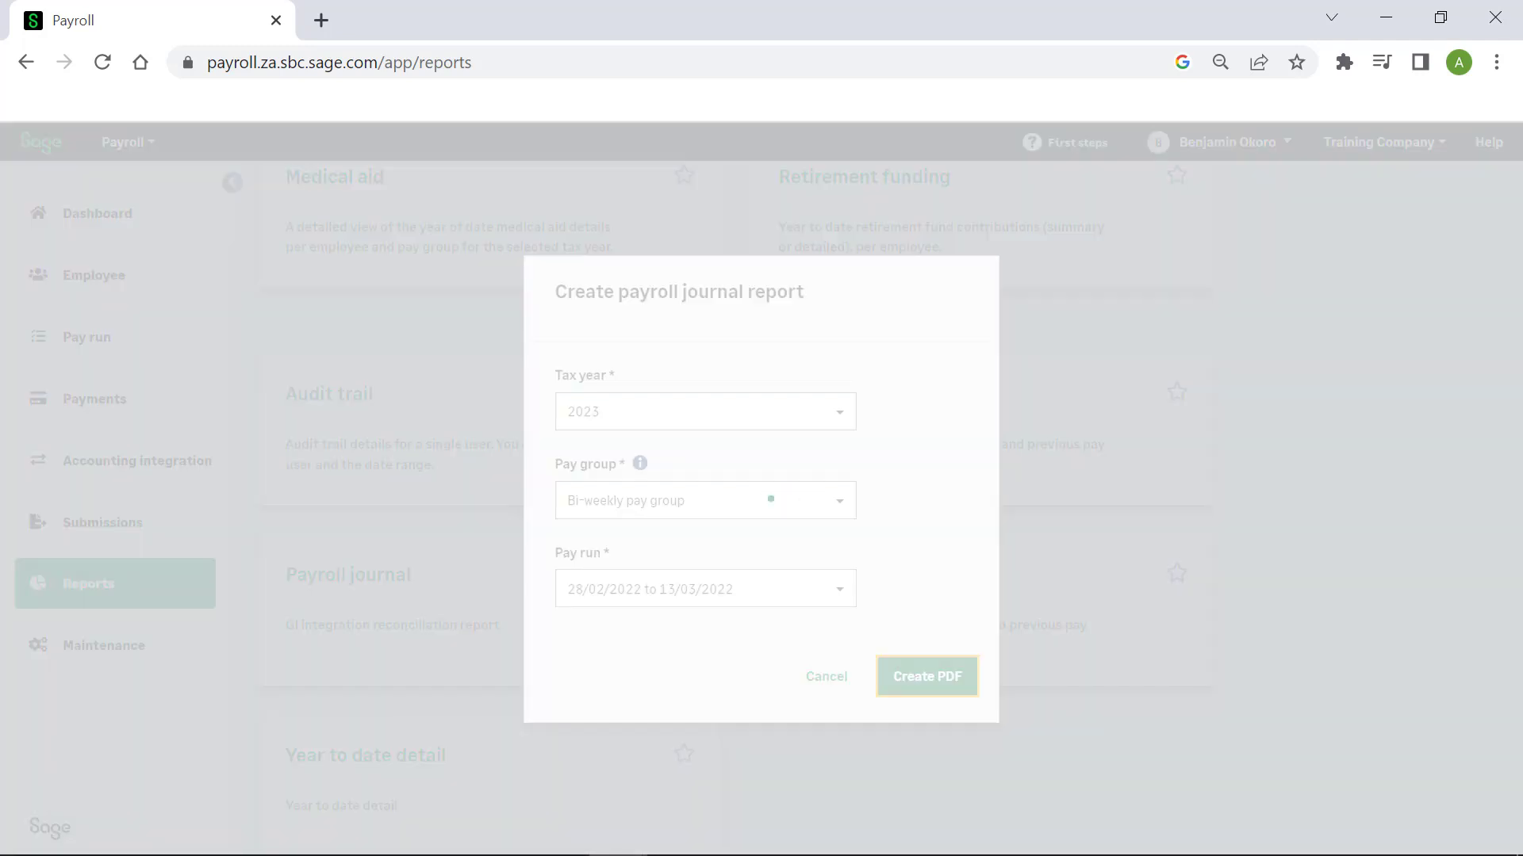
click(925, 676)
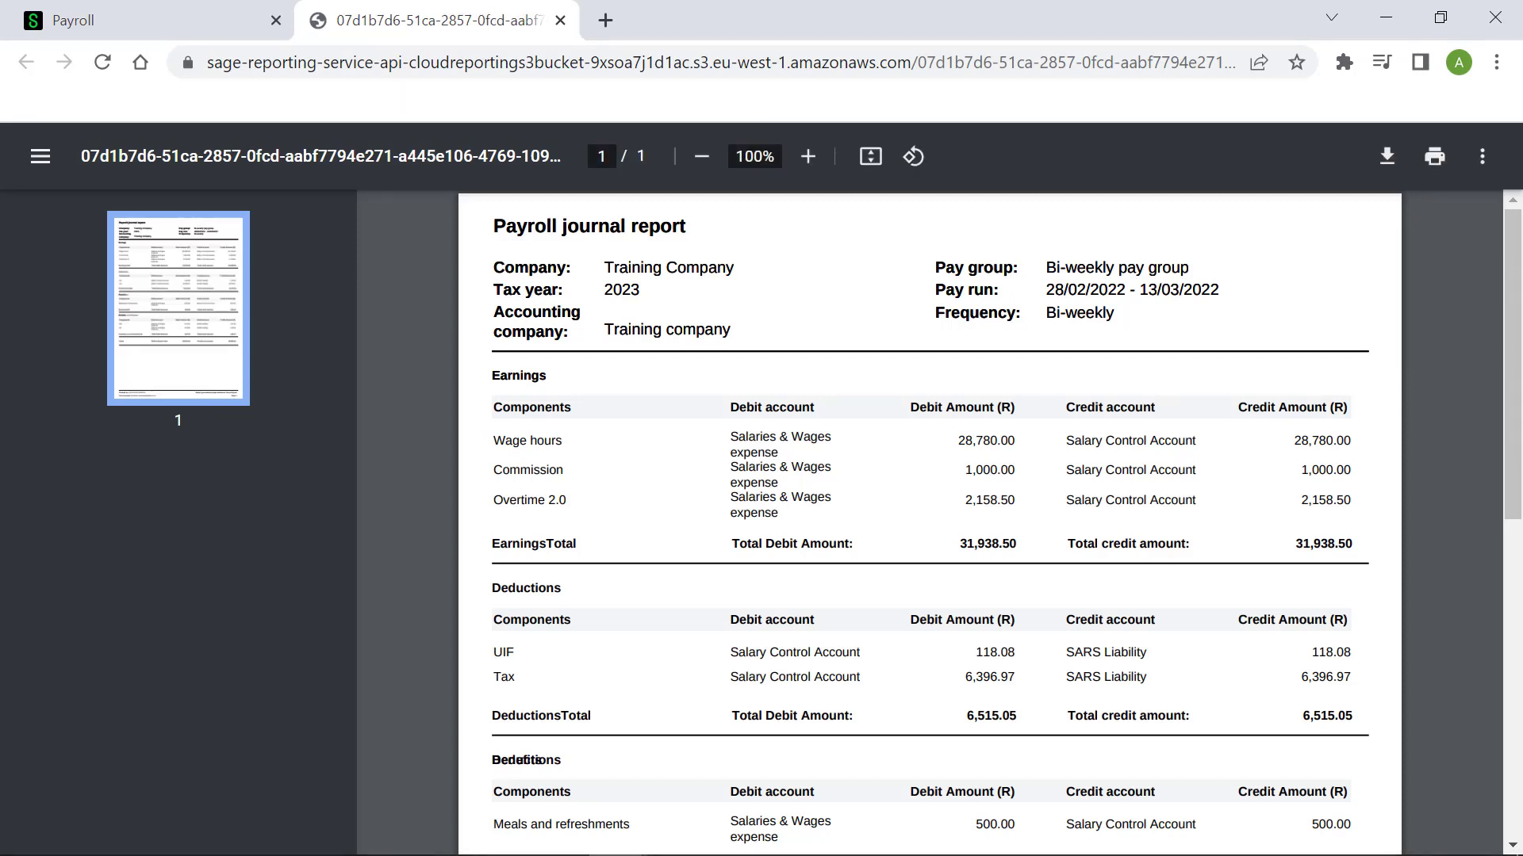
mouse_move(1386, 157)
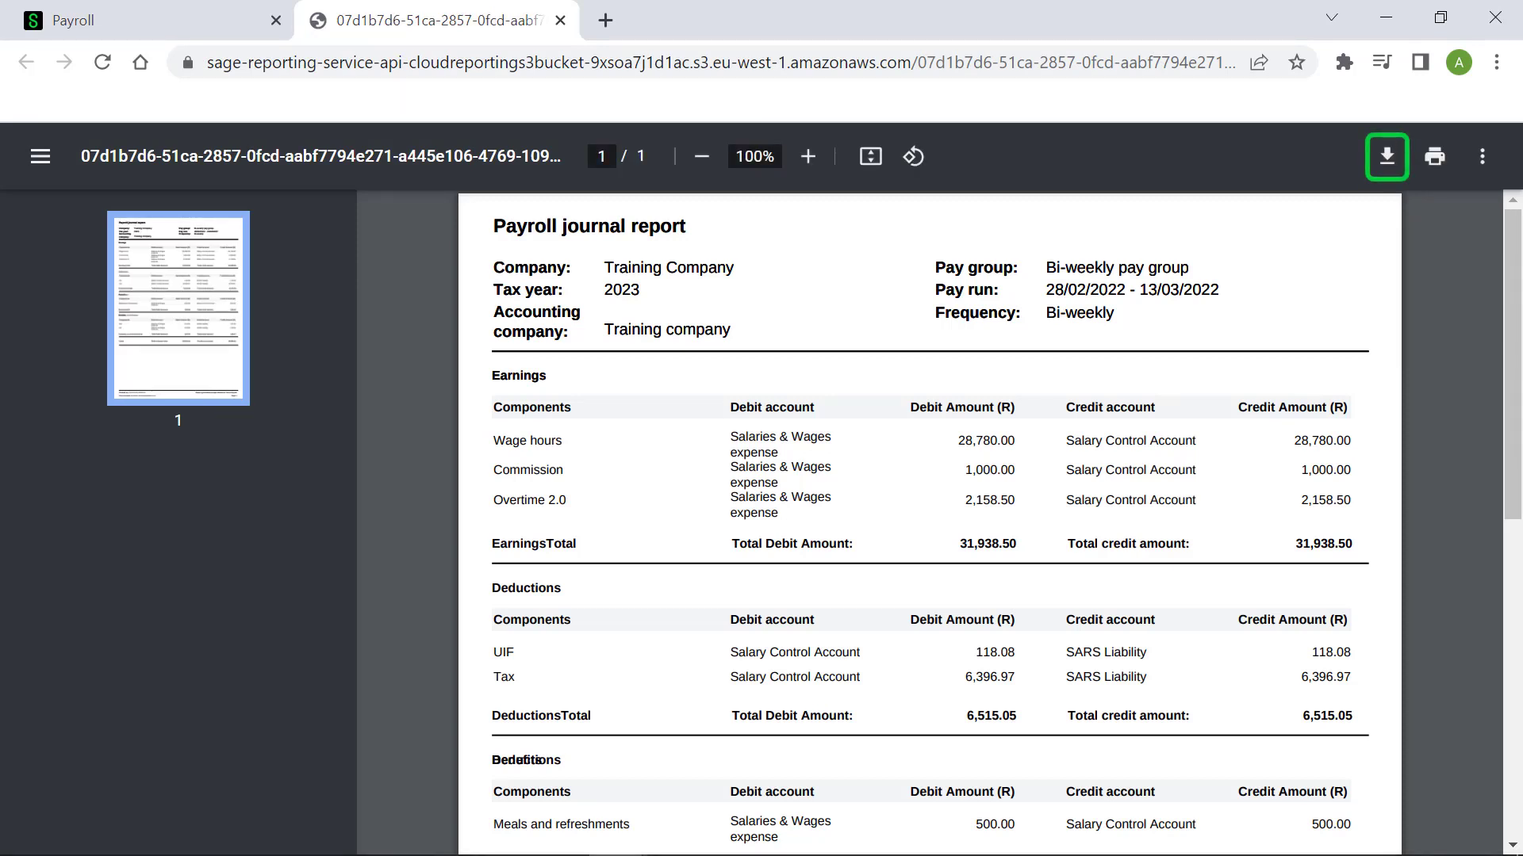
mouse_move(1434, 157)
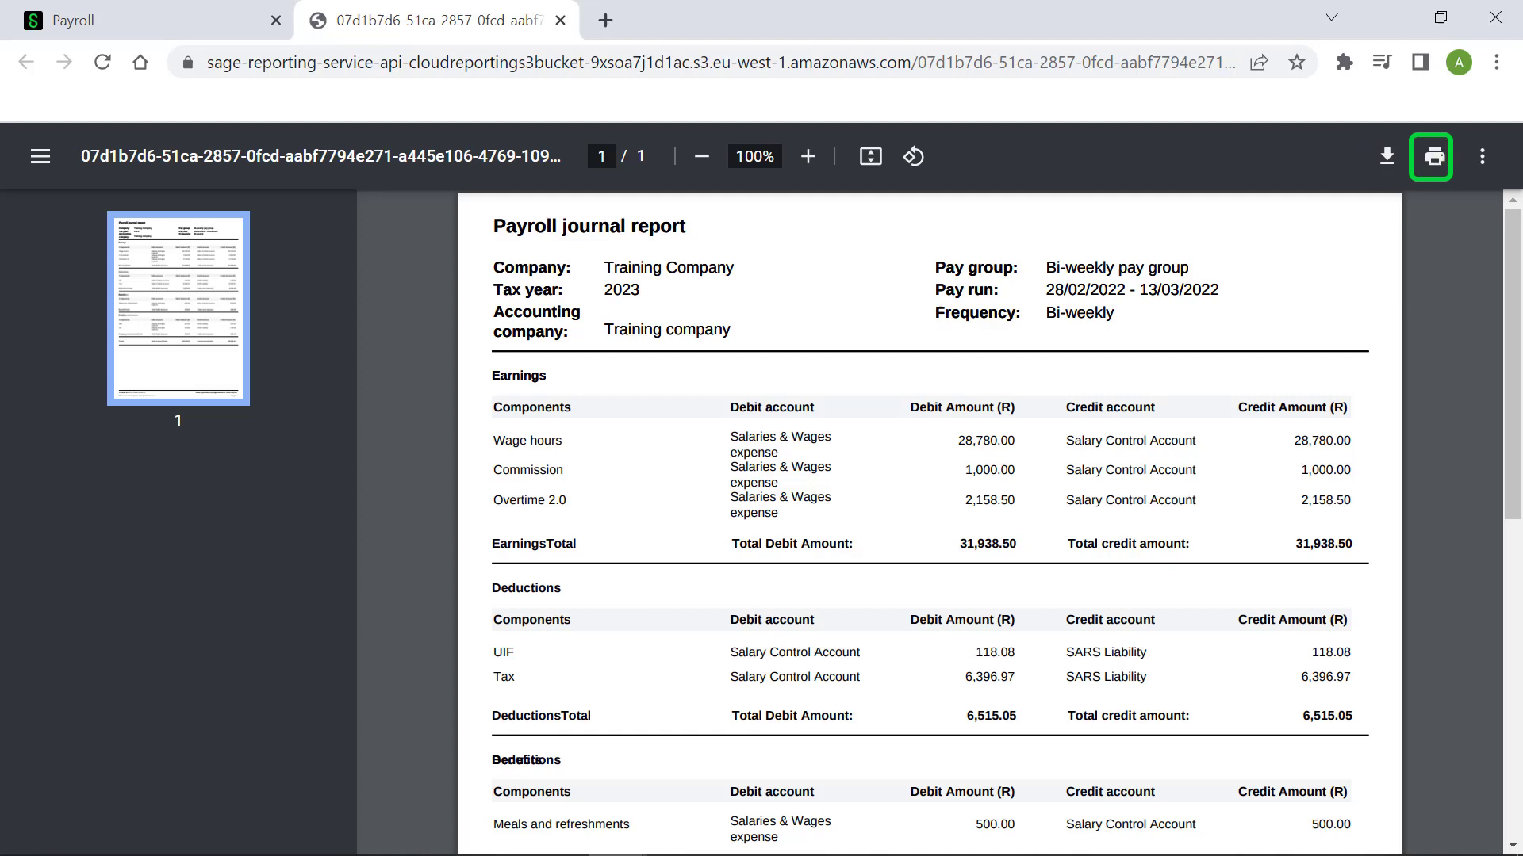